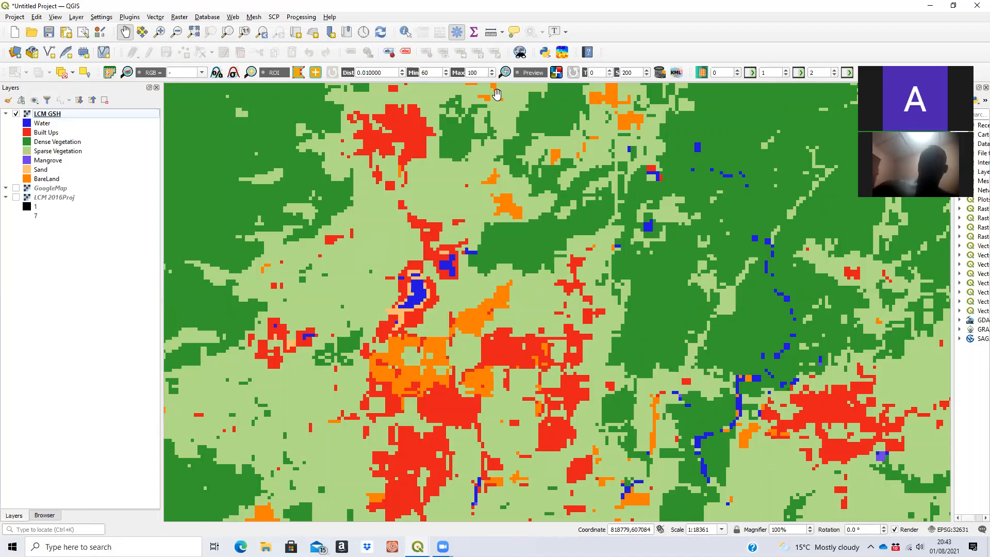
{"action": "mouse_move", "coordinate": [488, 225]}
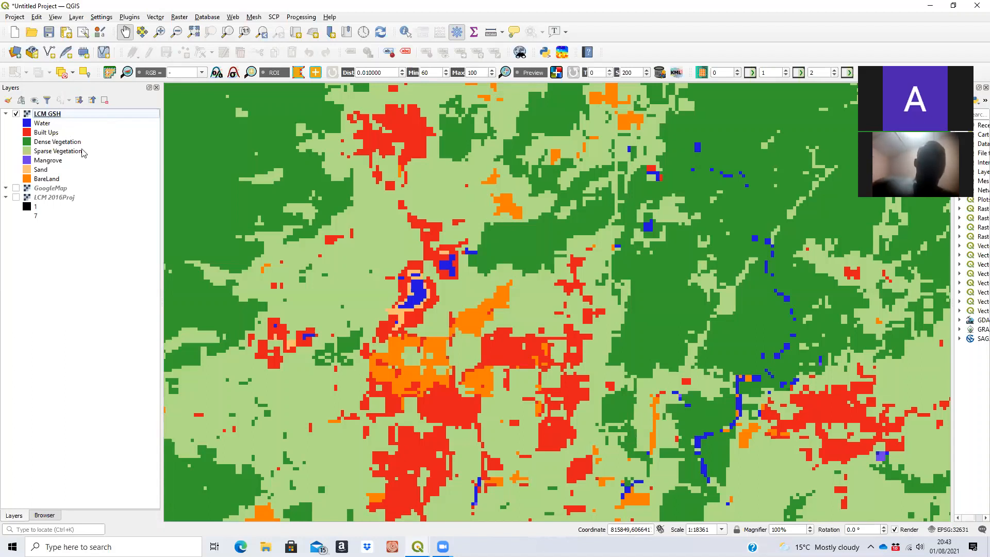
{"action": "mouse_move", "coordinate": [101, 160]}
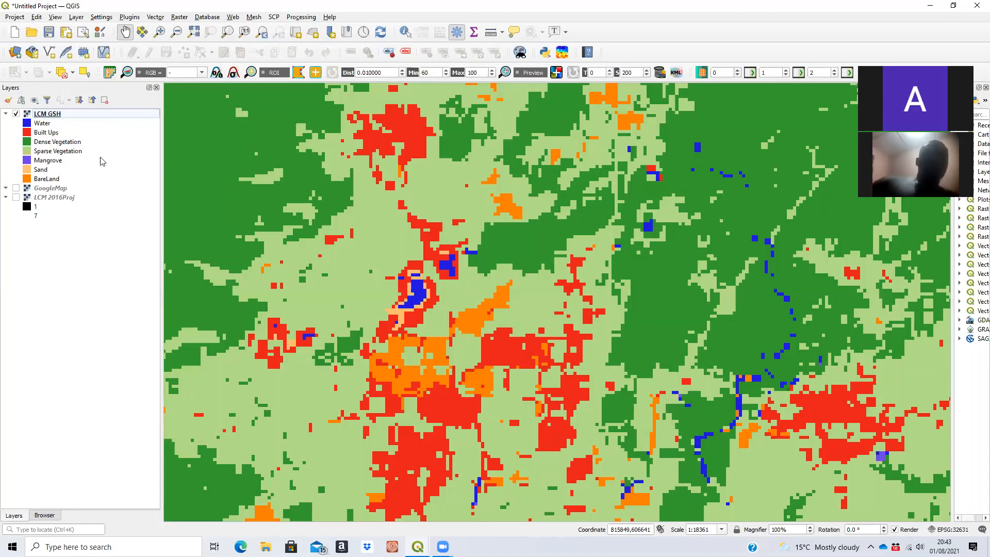
{"action": "mouse_move", "coordinate": [473, 188]}
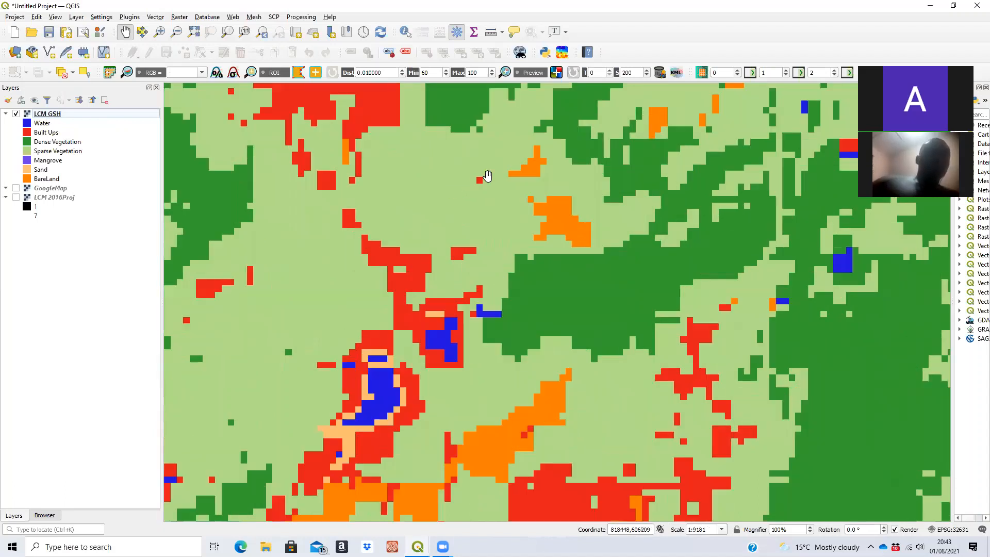
{"action": "mouse_move", "coordinate": [488, 188]}
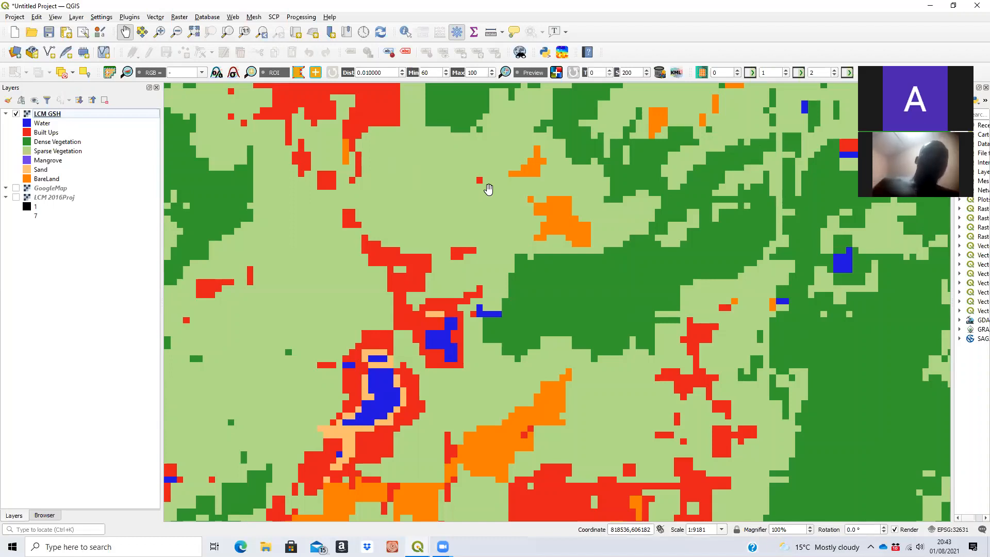
Step: Pan across the land cover map and open the SCP menu's Postprocessing tools list
{"action": "scroll", "scroll_direction": "down", "scroll_amount": 3}
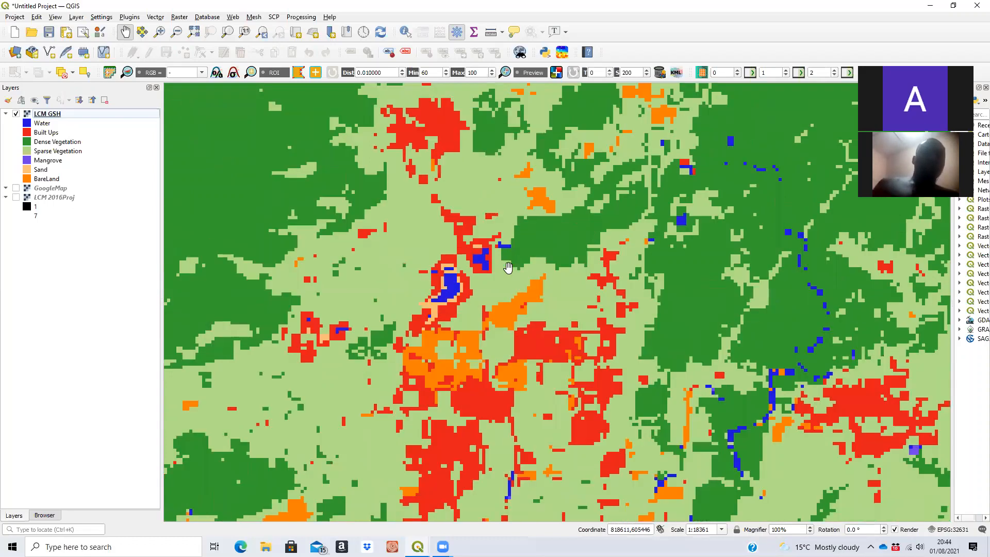
{"action": "scroll", "scroll_direction": "down", "scroll_amount": 3}
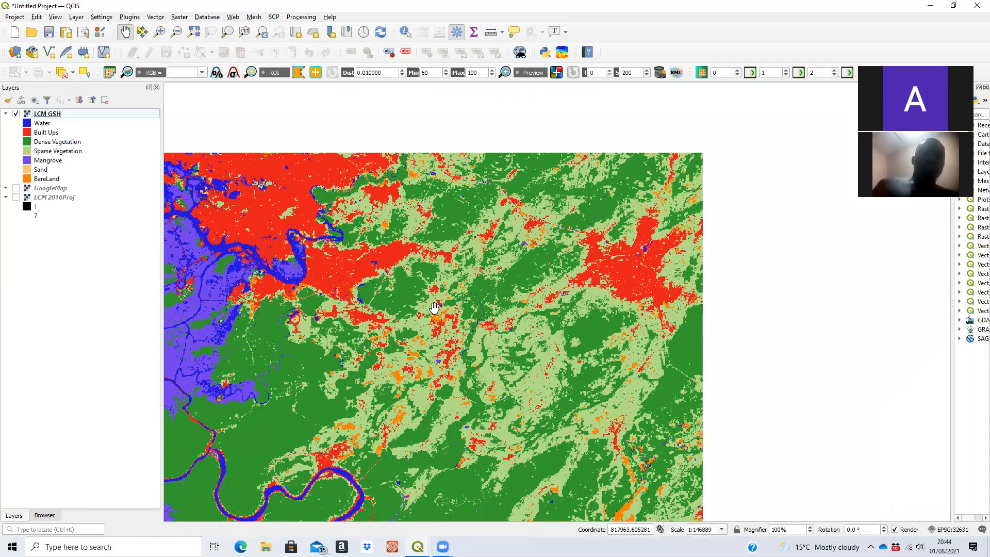
{"action": "left_click_drag", "start_coordinate": [433, 309], "coordinate": [608, 307]}
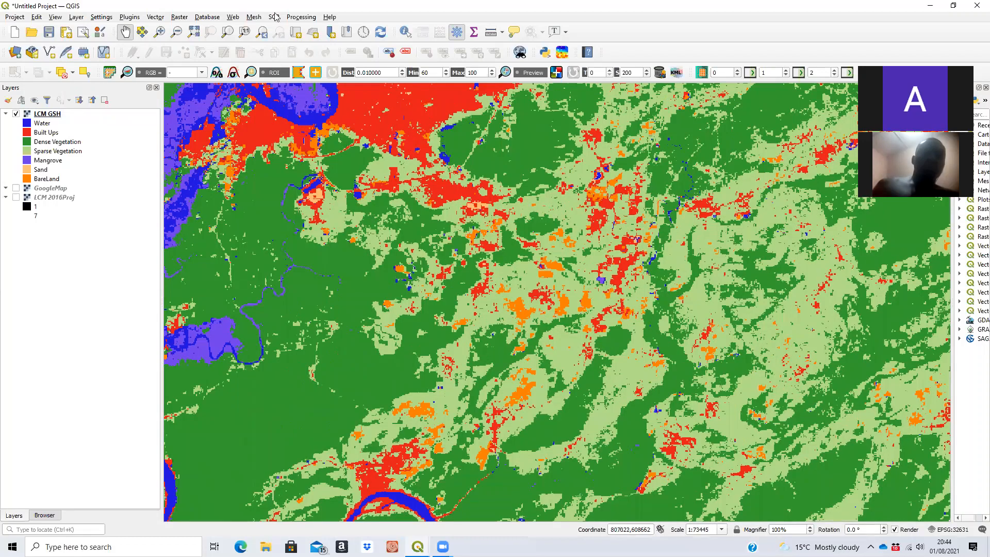
{"action": "mouse_move", "coordinate": [274, 17]}
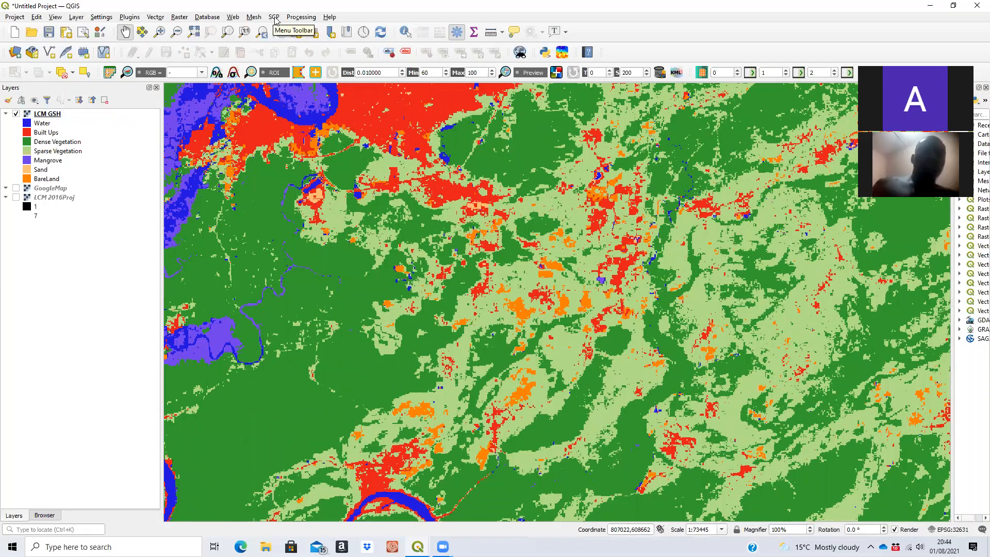
{"action": "left_click", "coordinate": [273, 16]}
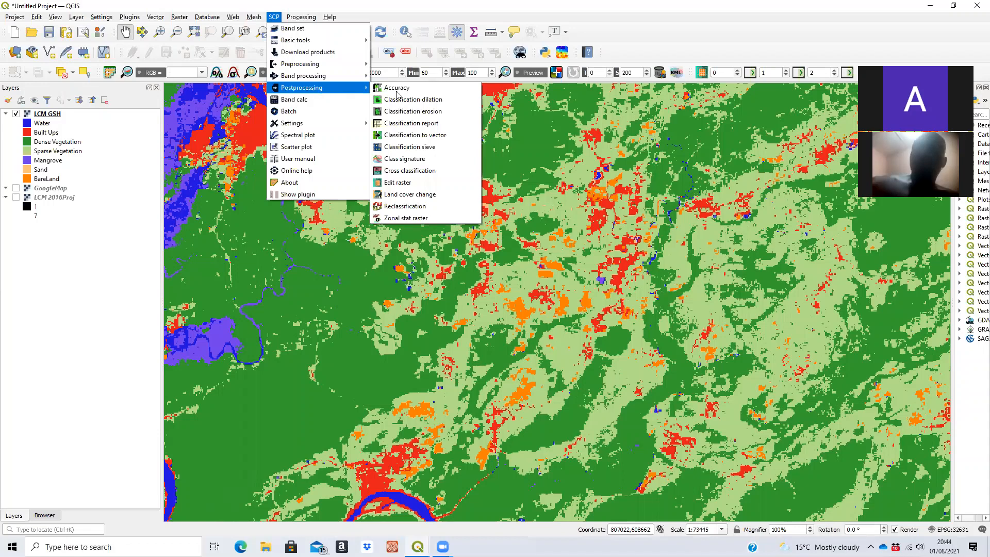
{"action": "mouse_move", "coordinate": [409, 170]}
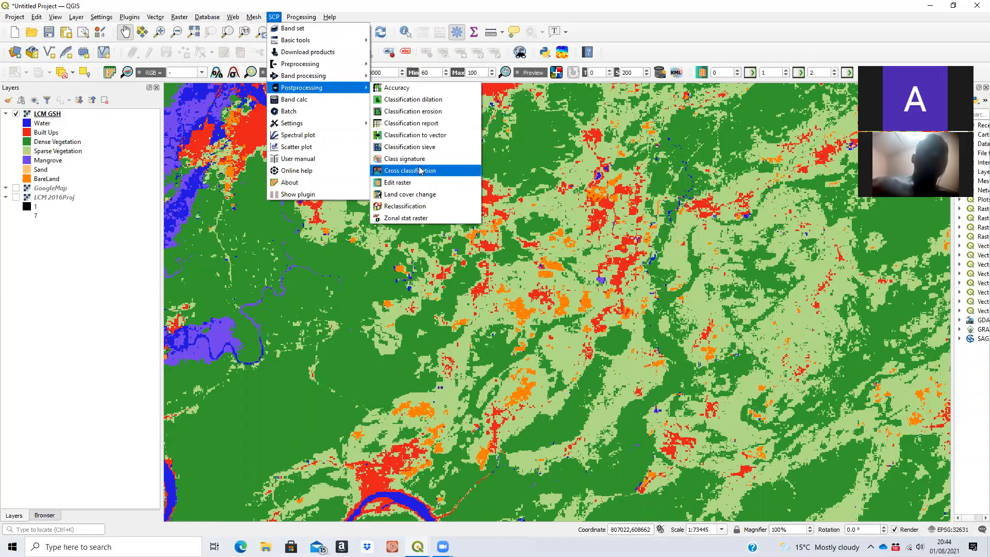
{"action": "mouse_move", "coordinate": [409, 147]}
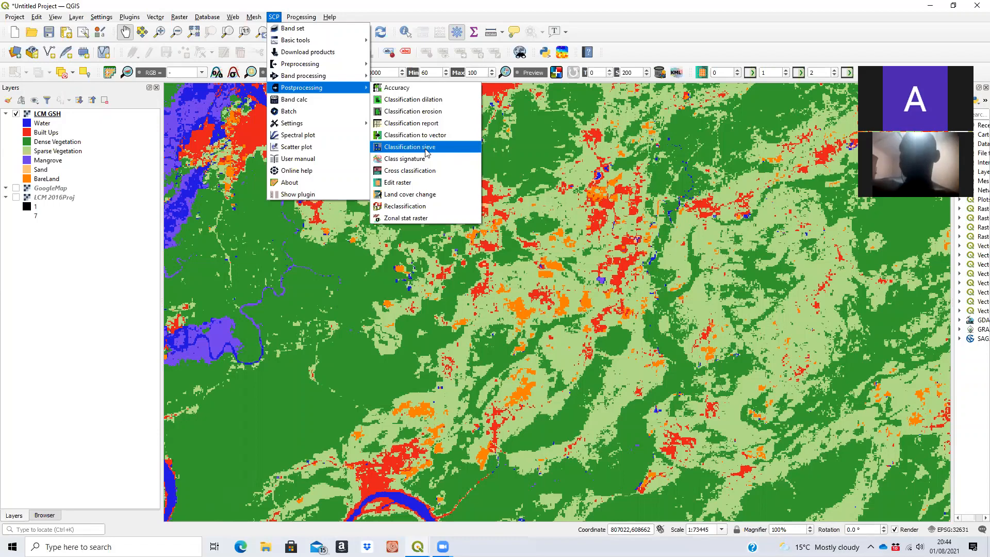
Step: Launch Classification sieve from SCP Postprocessing, then display the Classification erosion settings
{"action": "left_click", "coordinate": [410, 147]}
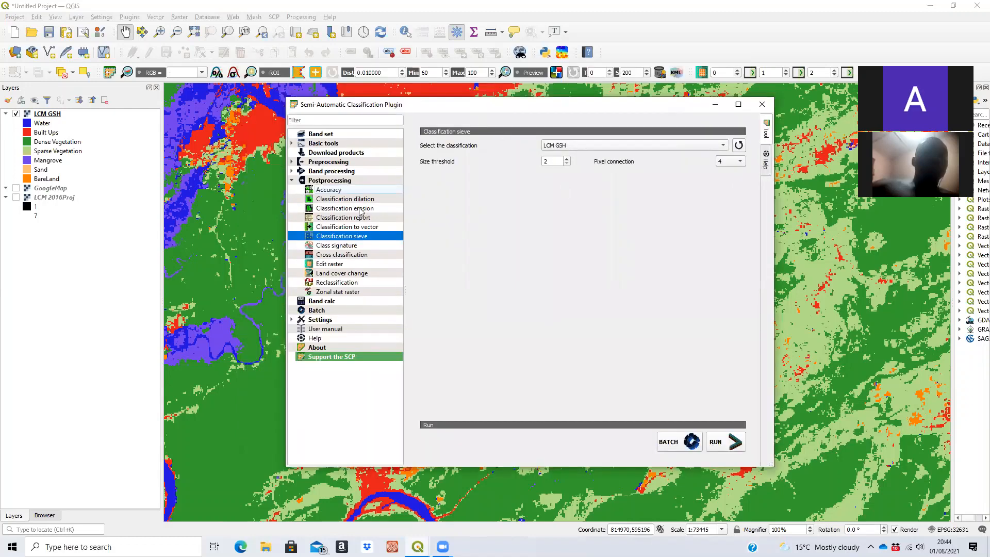
{"action": "left_click", "coordinate": [345, 208]}
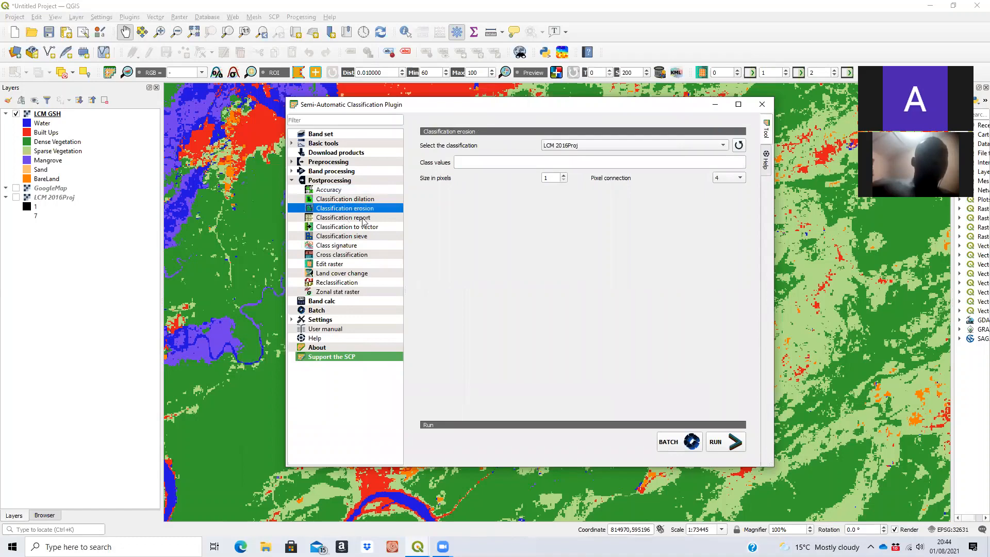
{"action": "mouse_move", "coordinate": [341, 221]}
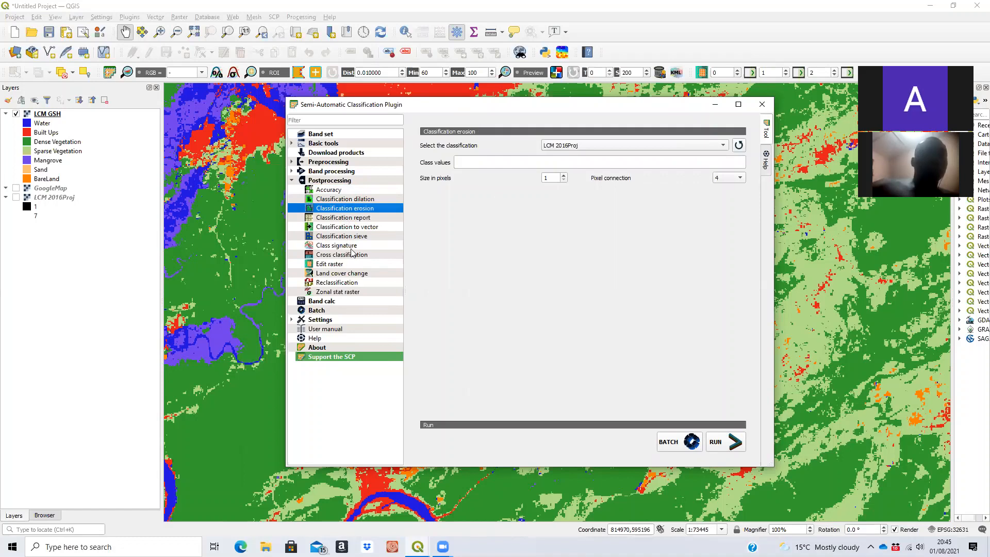
{"action": "mouse_move", "coordinate": [331, 267]}
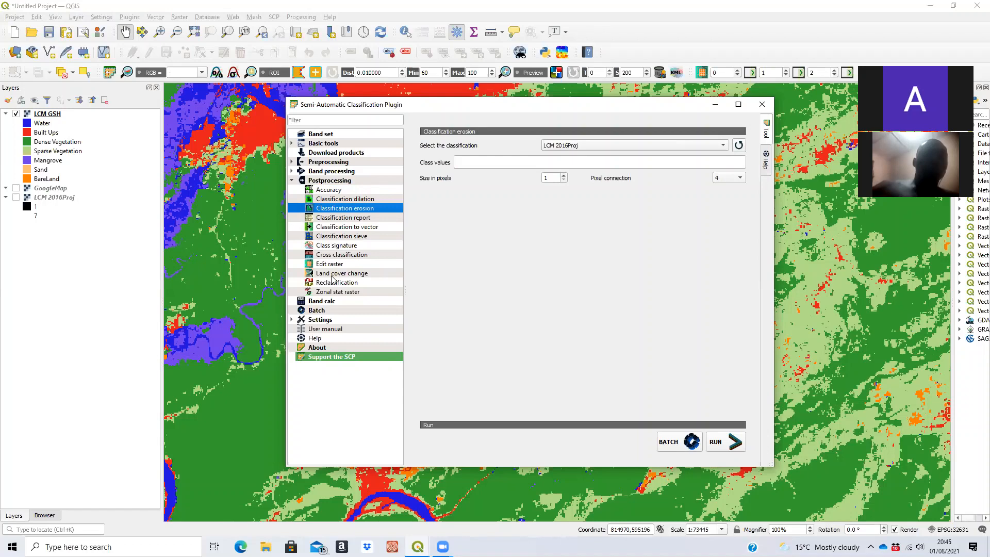
{"action": "mouse_move", "coordinate": [398, 279]}
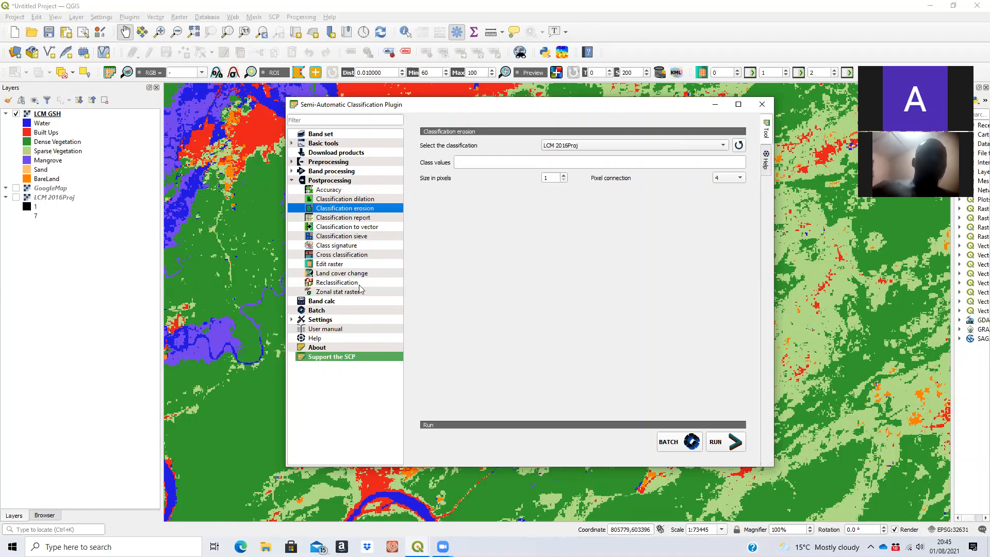
{"action": "mouse_move", "coordinate": [422, 241]}
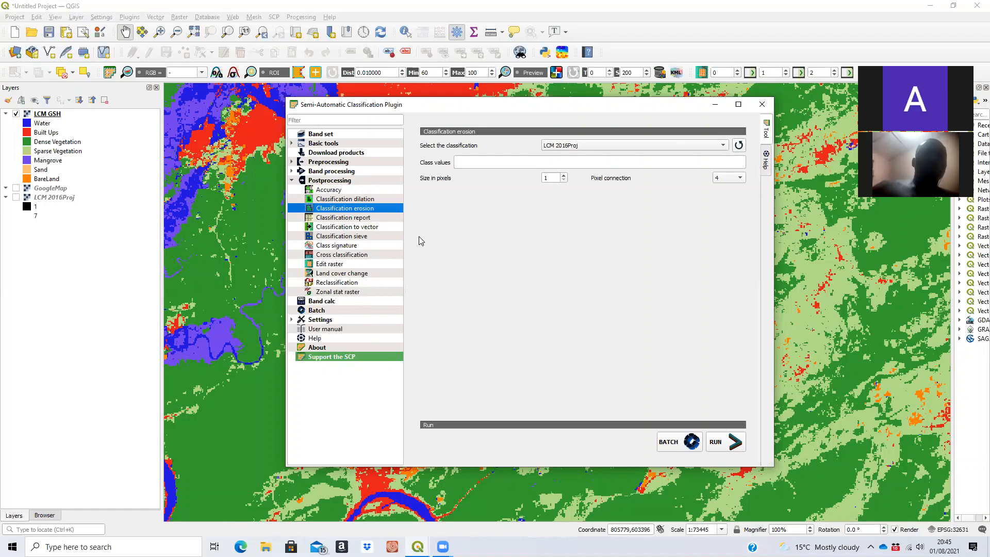
{"action": "mouse_move", "coordinate": [360, 238]}
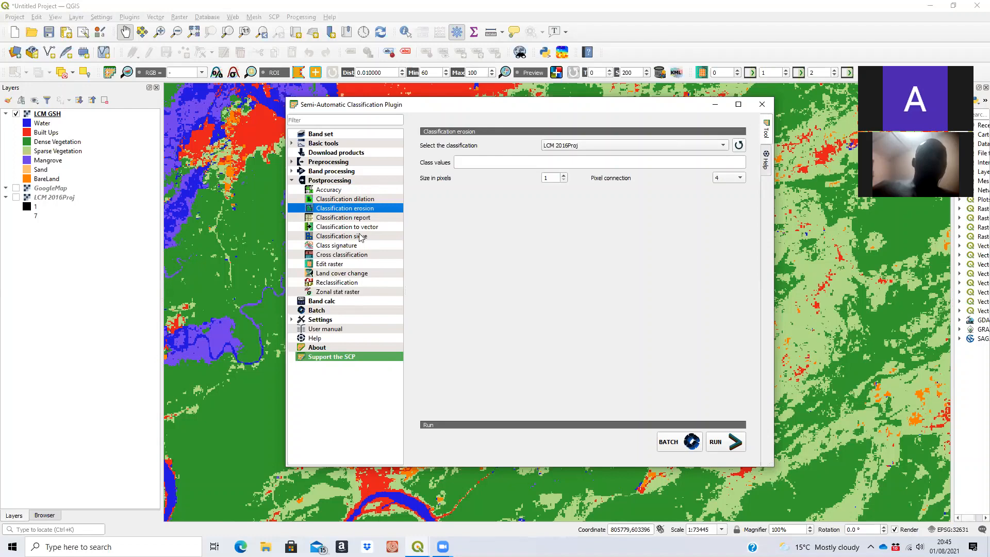
{"action": "mouse_move", "coordinate": [359, 238]}
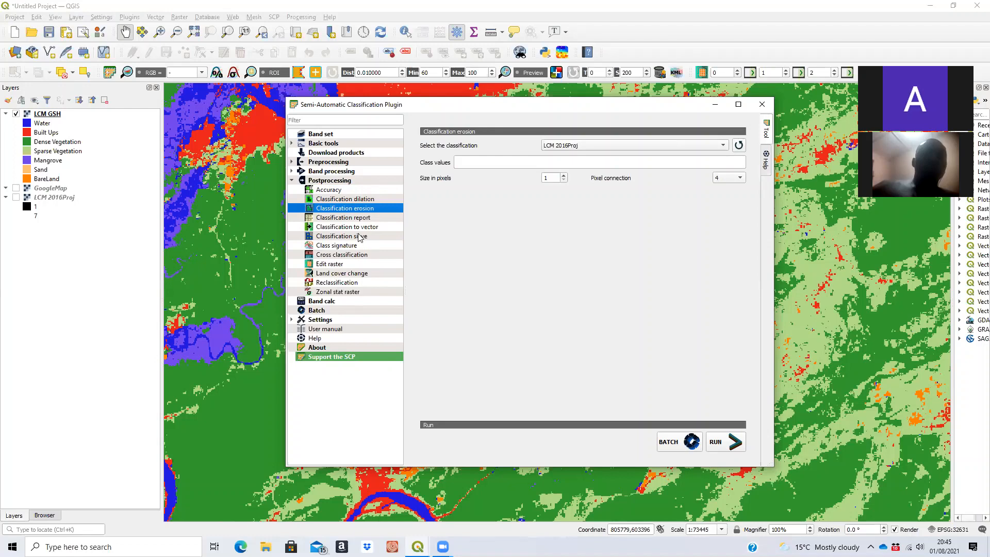
Step: Return to Classification sieve, refresh the classification list and select LCM GSH
{"action": "left_click", "coordinate": [342, 235]}
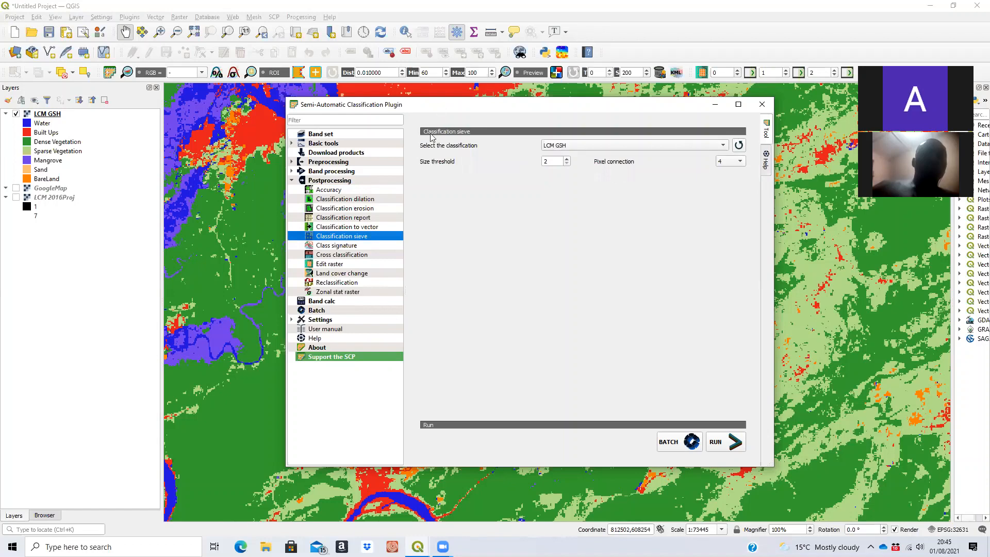
{"action": "mouse_move", "coordinate": [633, 195]}
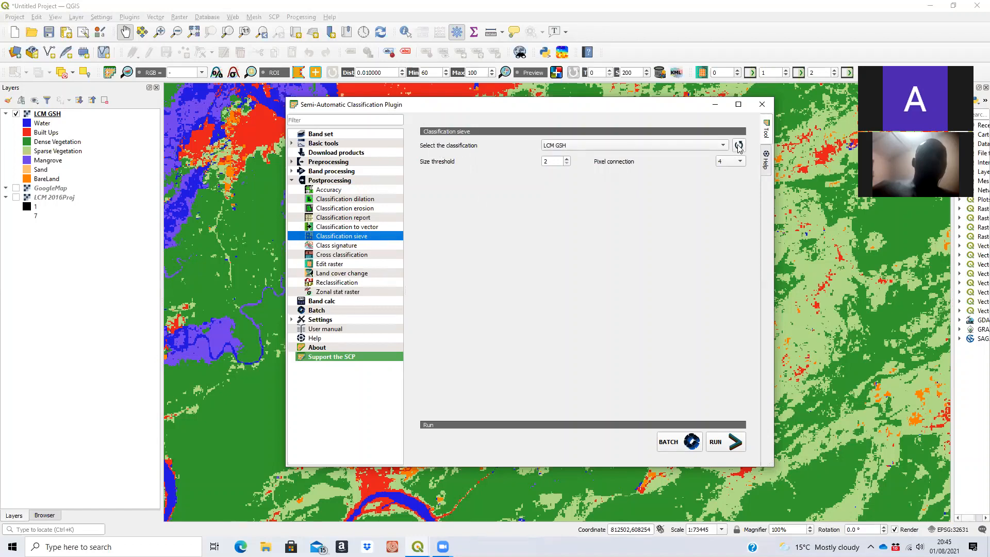
{"action": "left_click", "coordinate": [632, 145]}
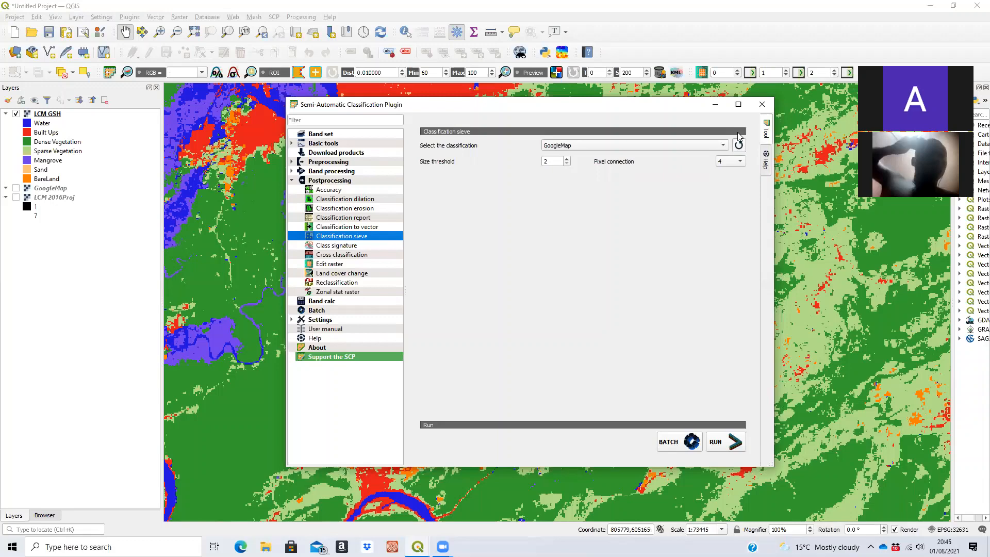
{"action": "left_click", "coordinate": [632, 145]}
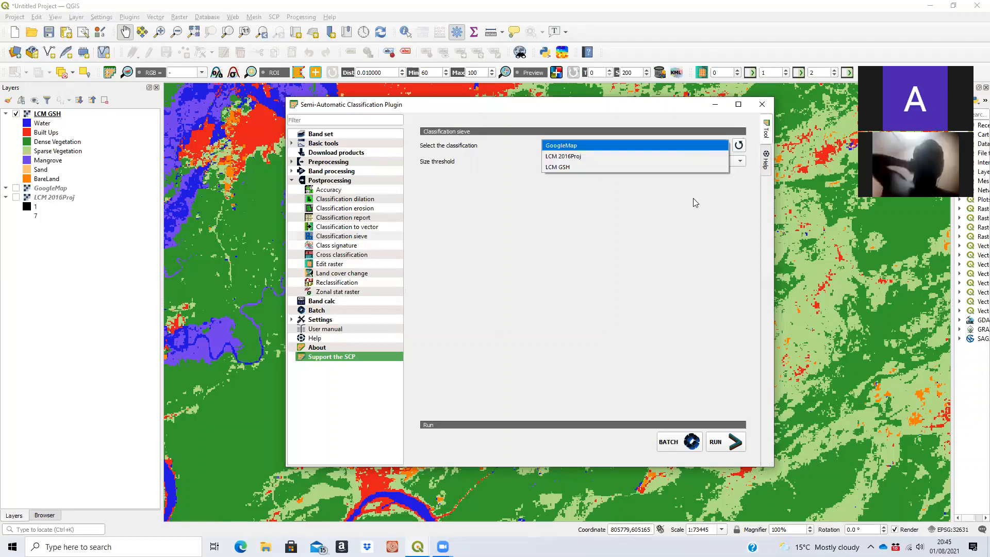
{"action": "left_click", "coordinate": [558, 167]}
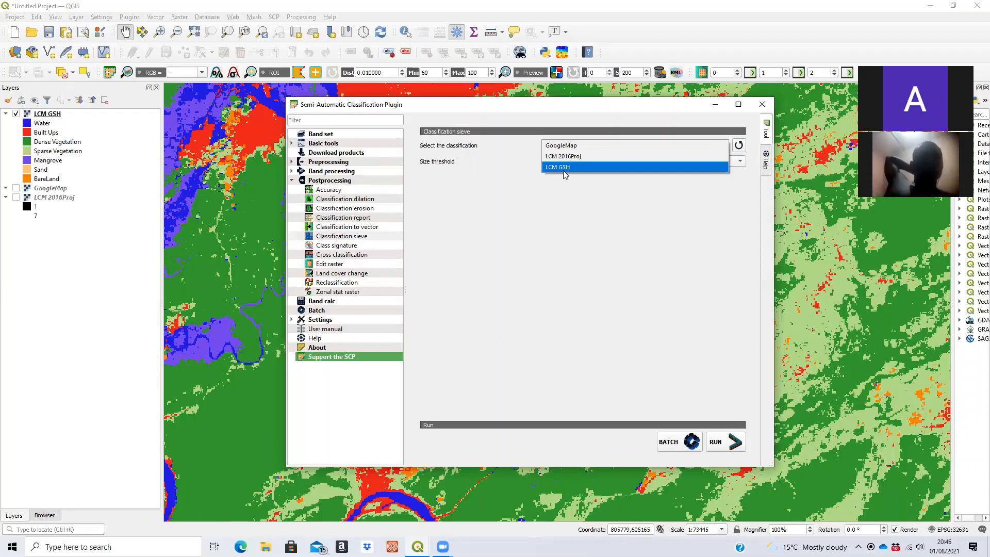
{"action": "left_click", "coordinate": [558, 167]}
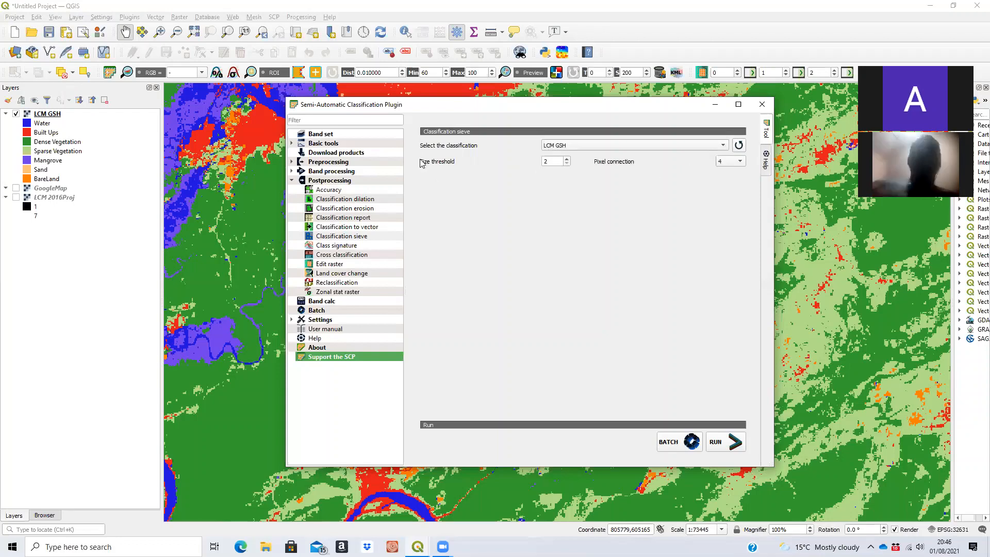
{"action": "mouse_move", "coordinate": [464, 166]}
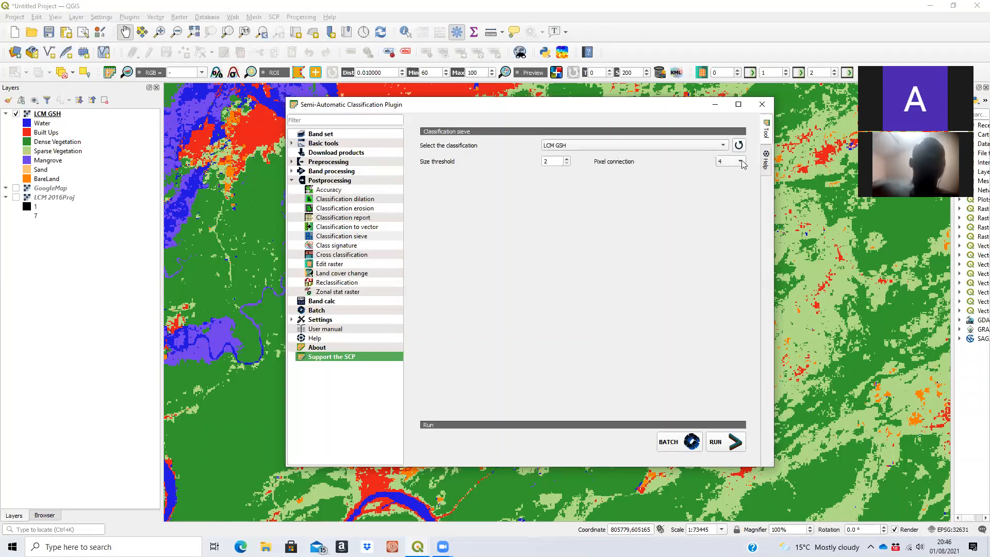
{"action": "mouse_move", "coordinate": [733, 171]}
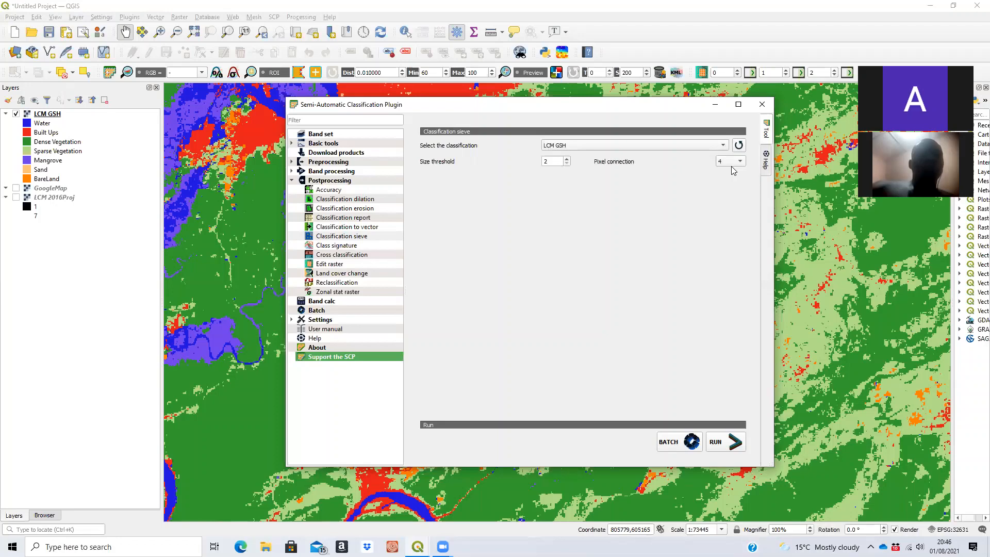
{"action": "mouse_move", "coordinate": [732, 169]}
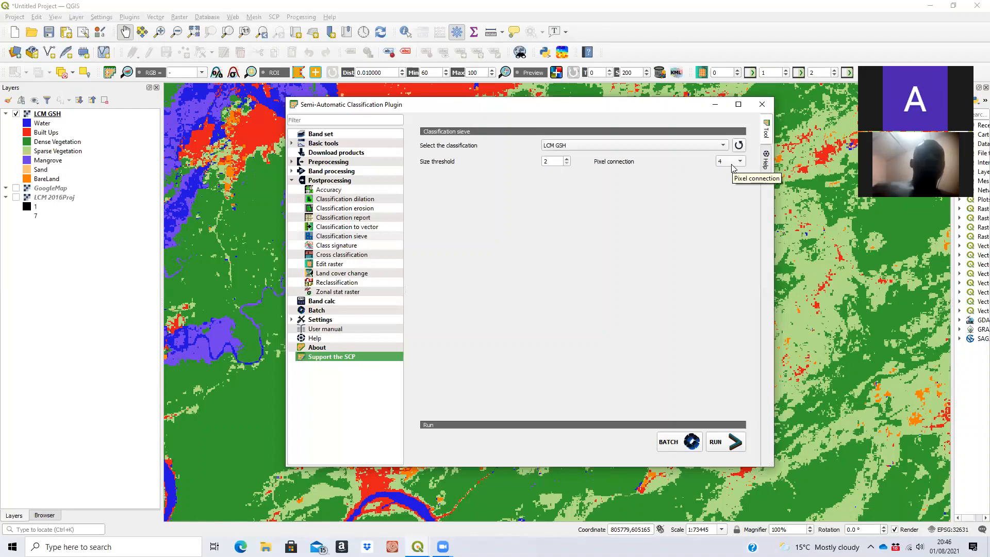
{"action": "mouse_move", "coordinate": [425, 169]}
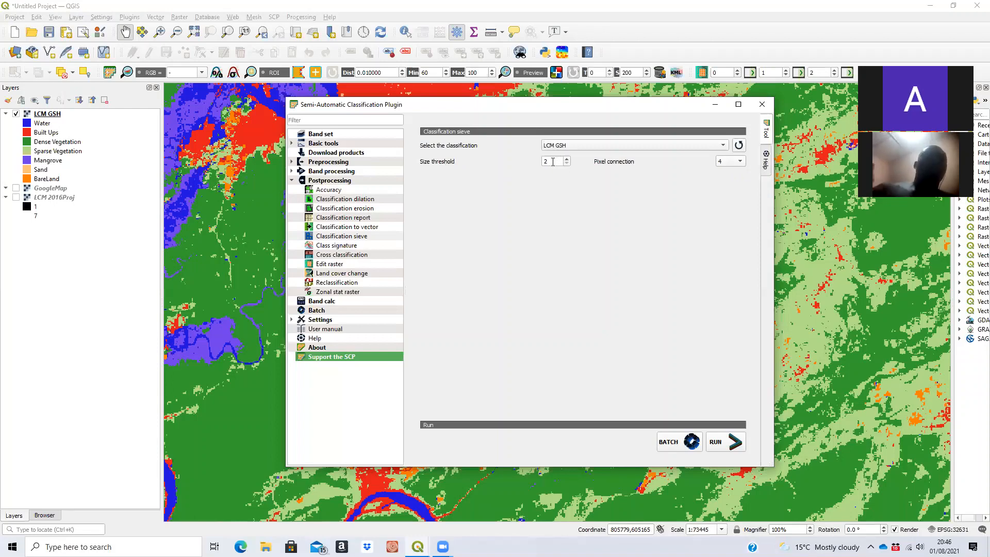
{"action": "mouse_move", "coordinate": [552, 161]}
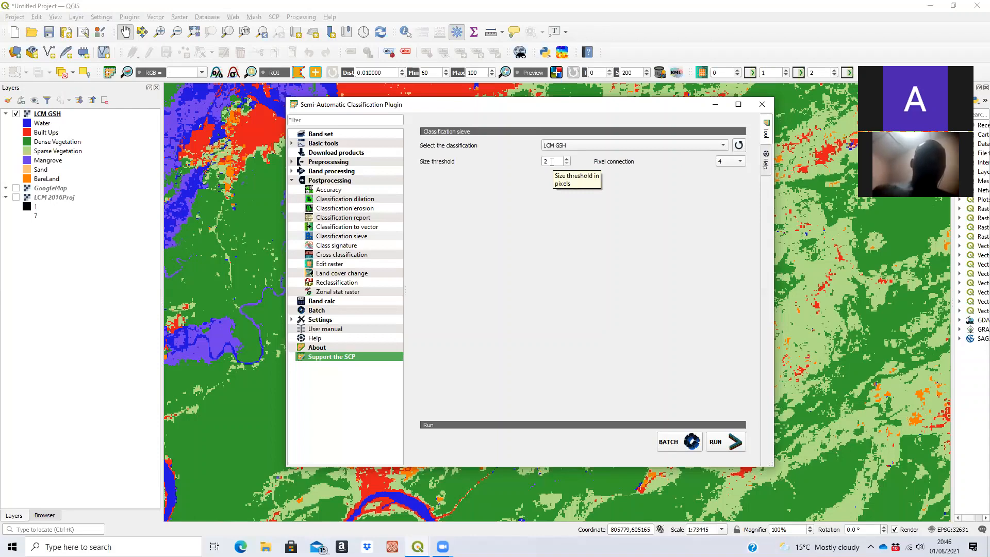
{"action": "mouse_move", "coordinate": [521, 202]}
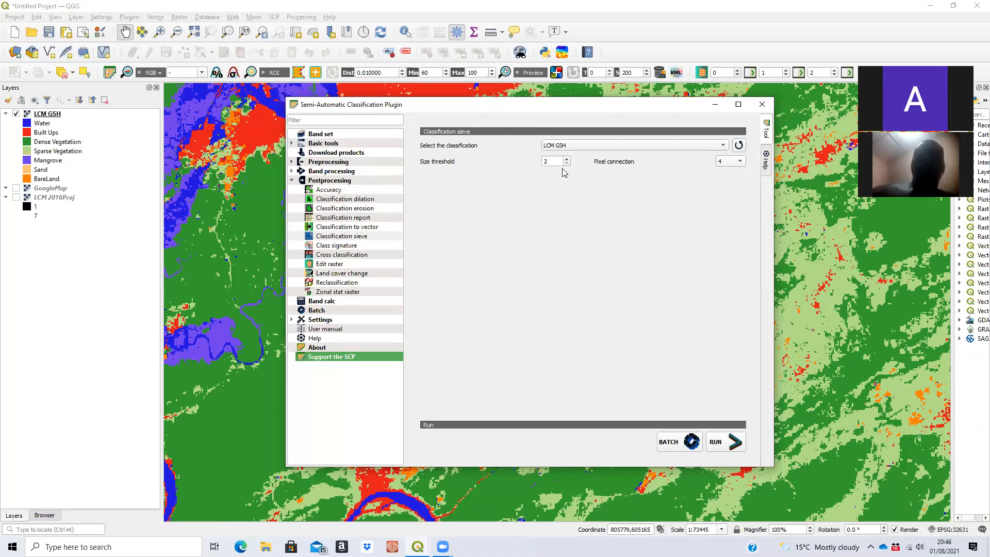
Step: Edit the sieve's Size threshold field, entering 9
{"action": "left_click", "coordinate": [553, 161]}
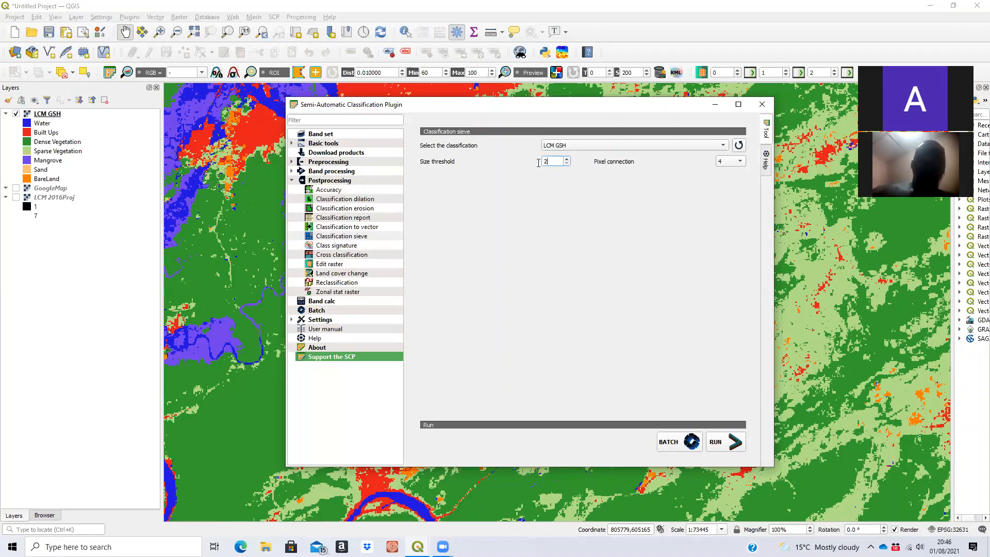
{"action": "type", "text": "9"}
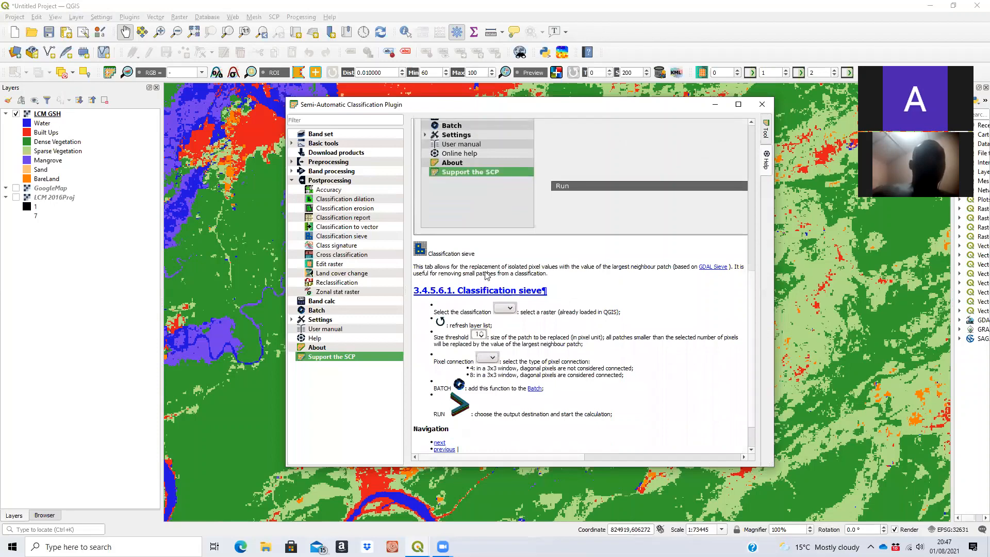
{"action": "mouse_move", "coordinate": [615, 285]}
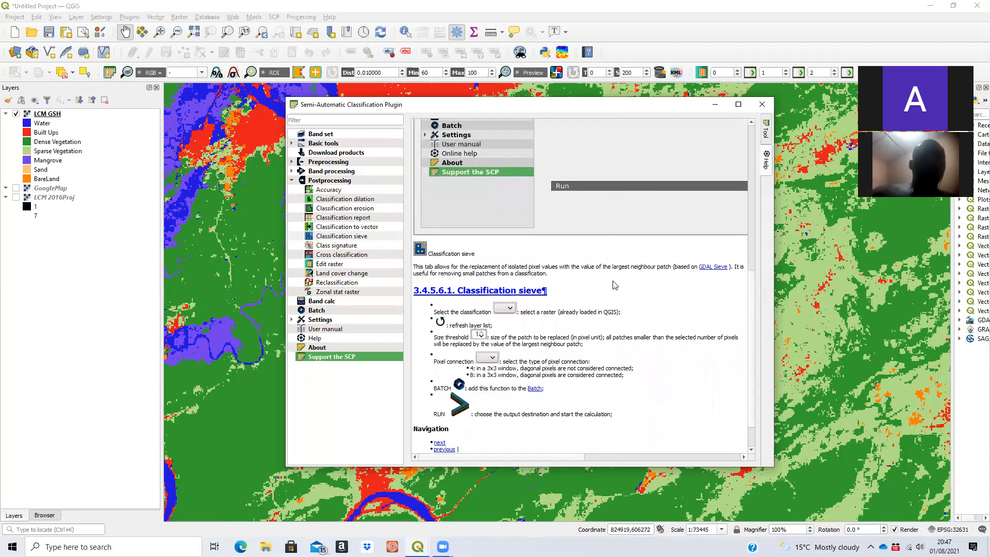
{"action": "mouse_move", "coordinate": [647, 286]}
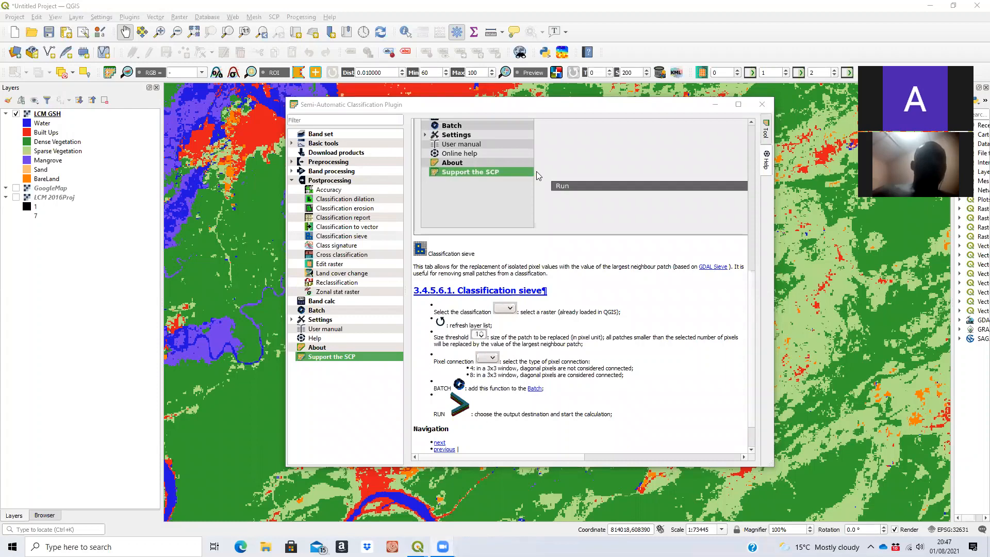
{"action": "mouse_move", "coordinate": [646, 255]}
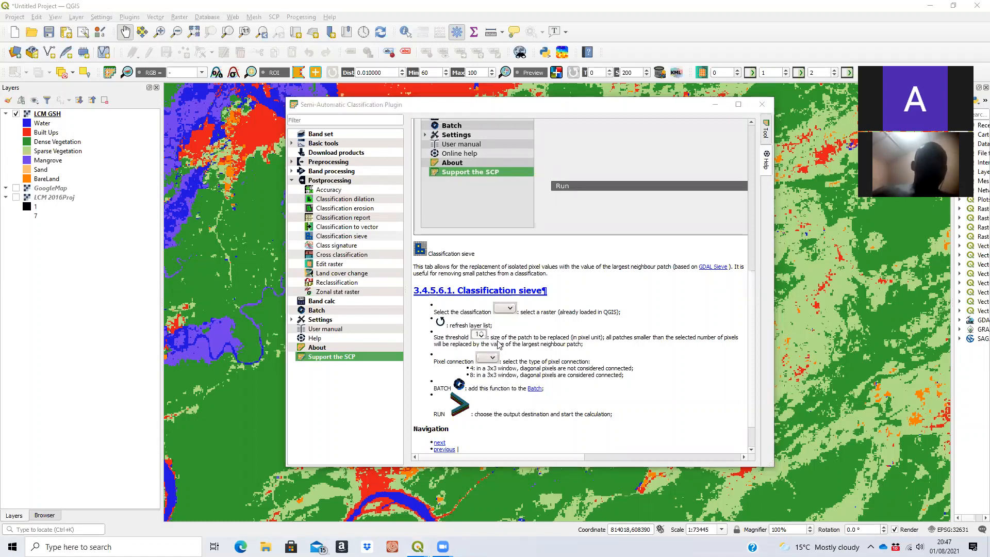
{"action": "mouse_move", "coordinate": [540, 344]}
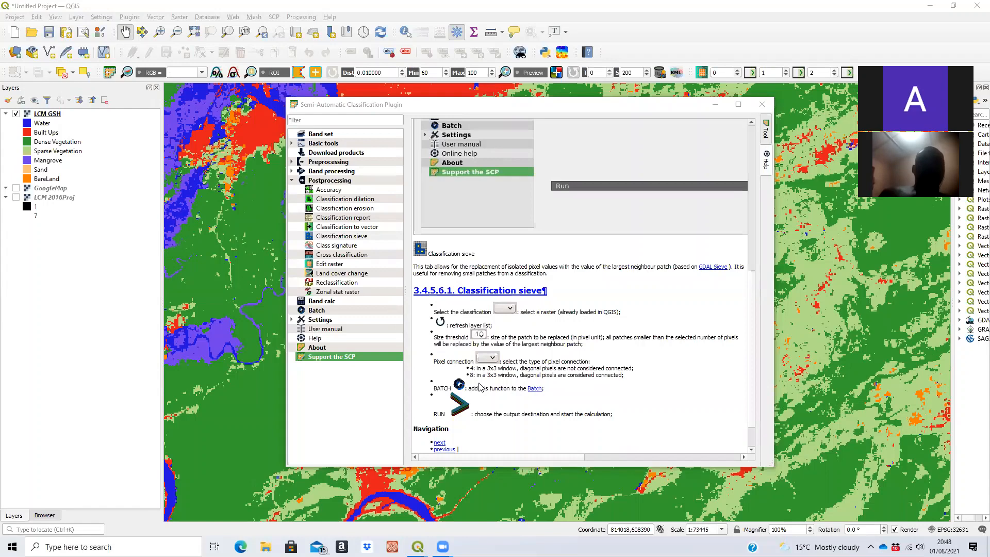
{"action": "mouse_move", "coordinate": [767, 141]}
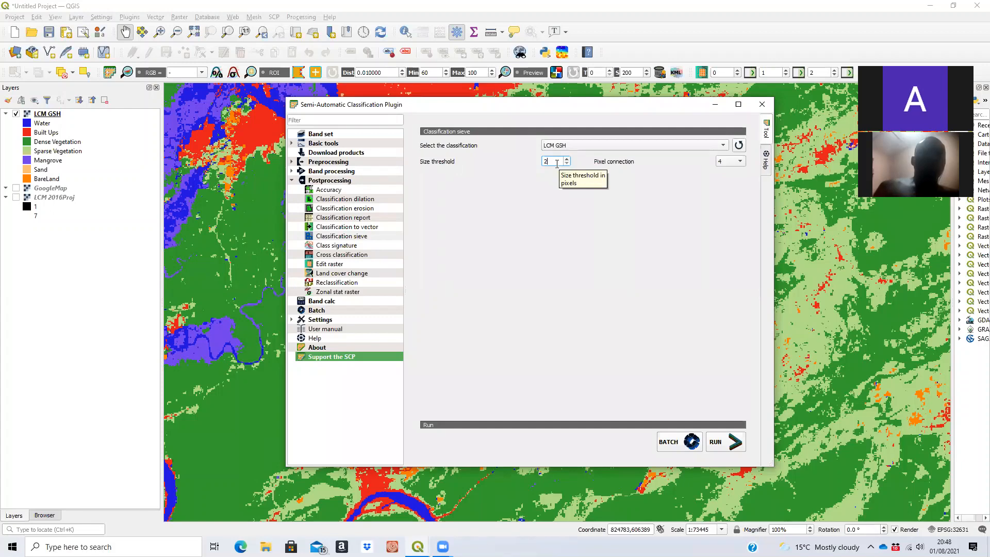
{"action": "mouse_move", "coordinate": [739, 164]}
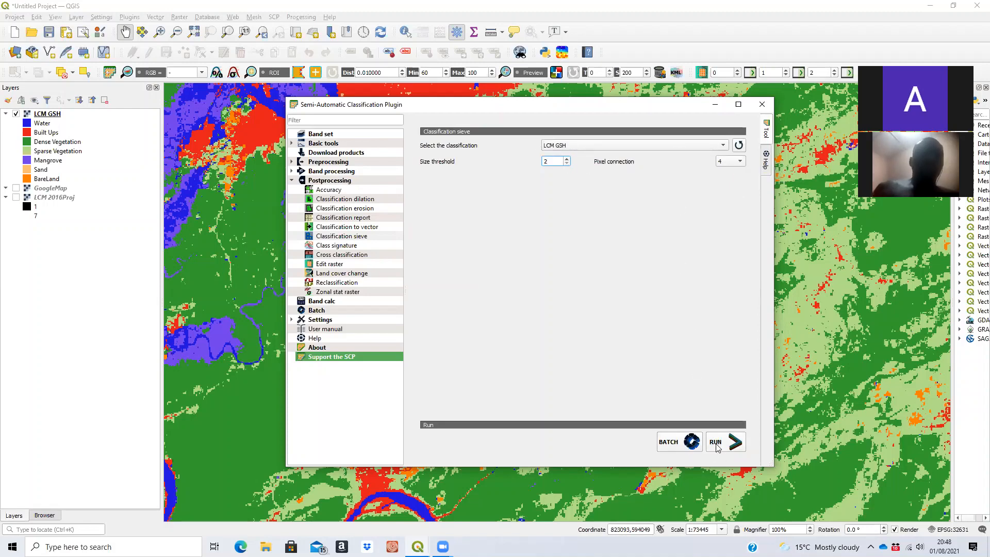
Step: Run the threshold-2, 4-connection sieve and save the output as LCM GSH_2_4
{"action": "left_click", "coordinate": [725, 442]}
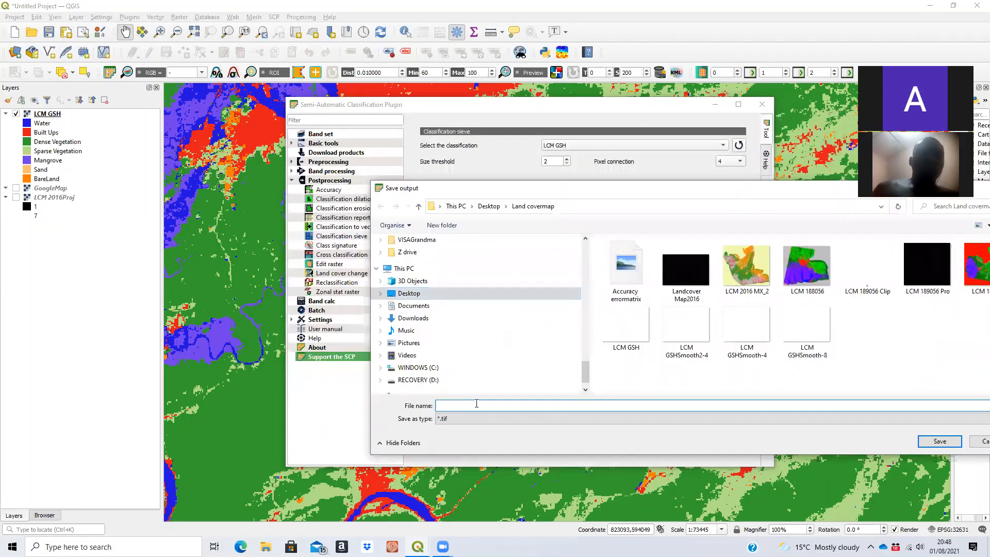
{"action": "type", "text": "L"}
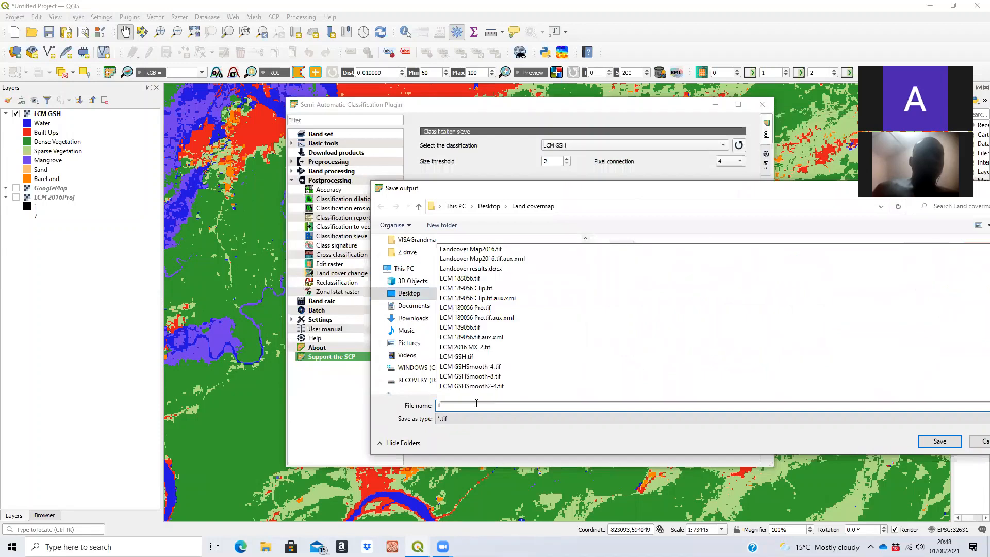
{"action": "type", "text": "LCM GSH_2"}
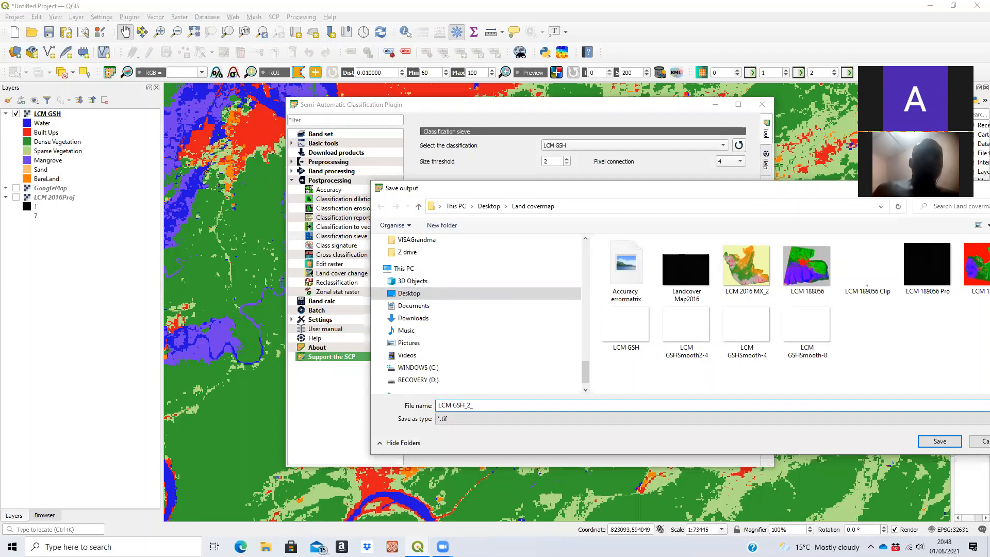
{"action": "type", "text": "_4"}
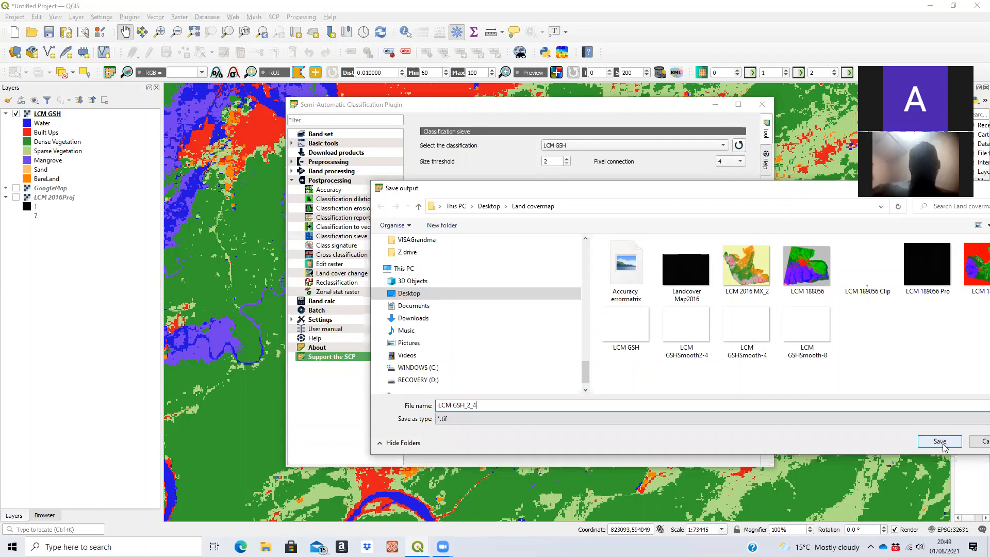
{"action": "left_click", "coordinate": [939, 441]}
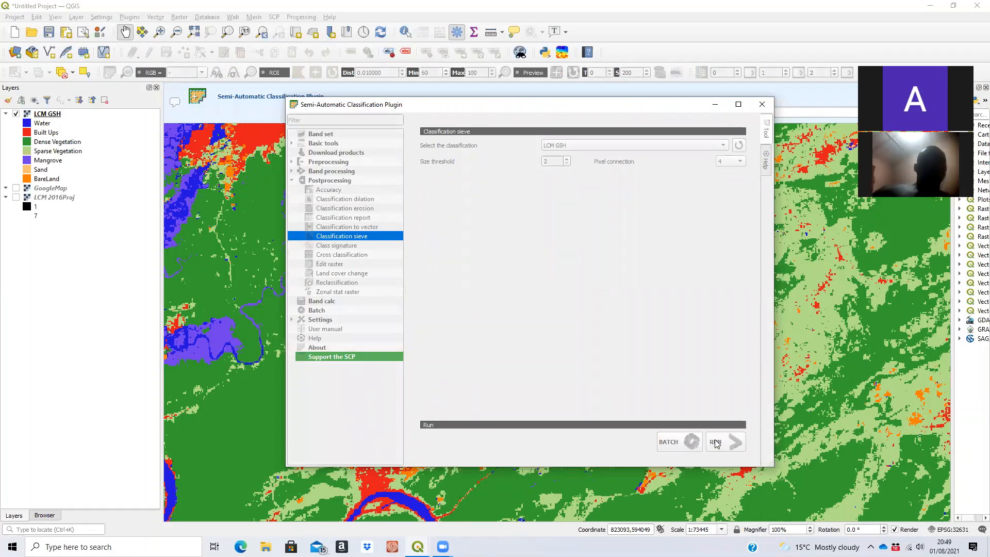
{"action": "mouse_move", "coordinate": [726, 442]}
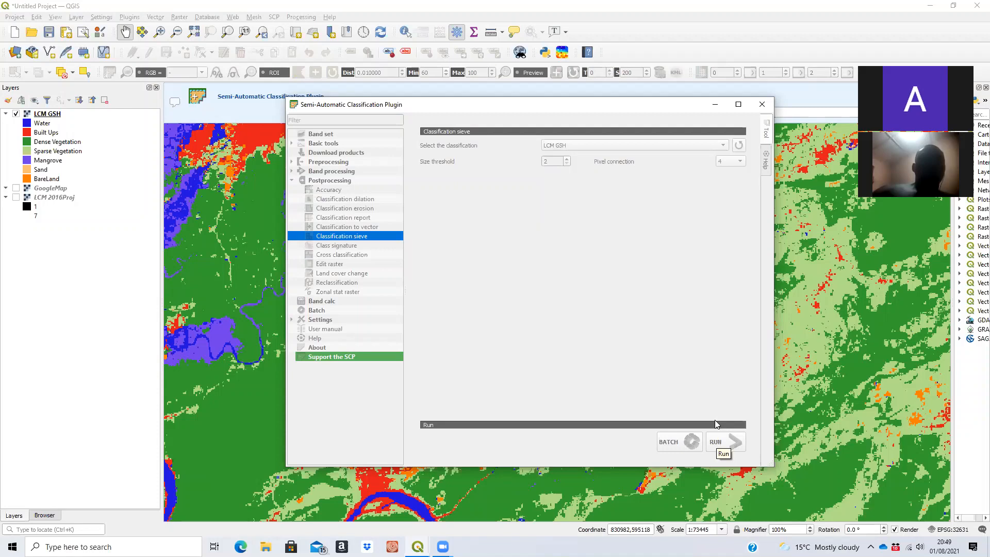
{"action": "mouse_move", "coordinate": [718, 410]}
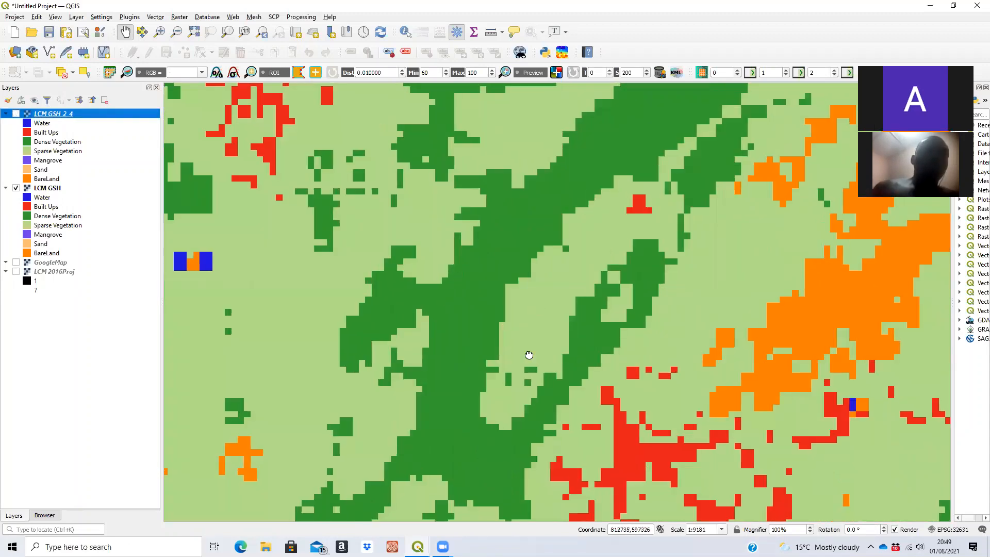
Step: Pan the map and toggle LCM GSH_2_4 on, off and on against LCM GSH
{"action": "left_click_drag", "start_coordinate": [528, 354], "coordinate": [472, 318]}
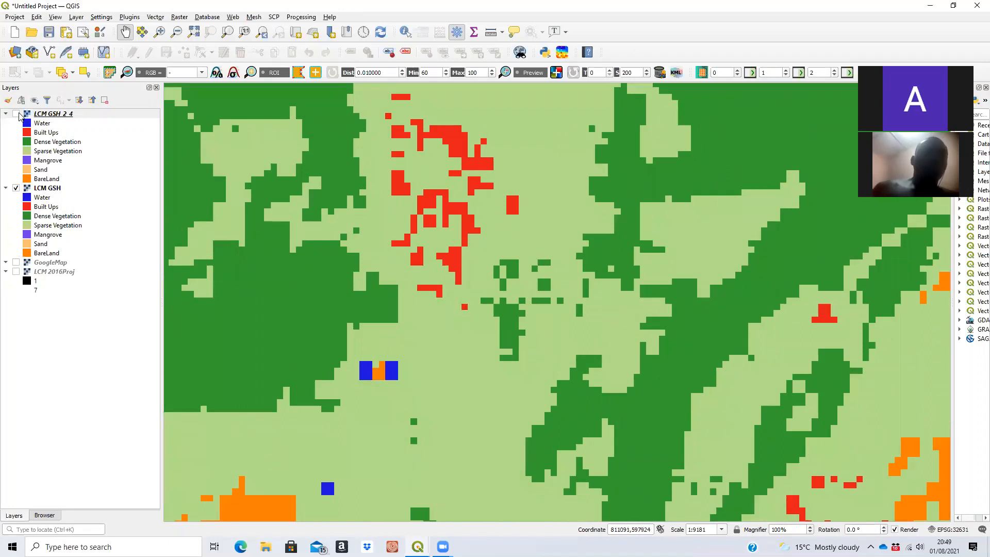
{"action": "left_click", "coordinate": [15, 113]}
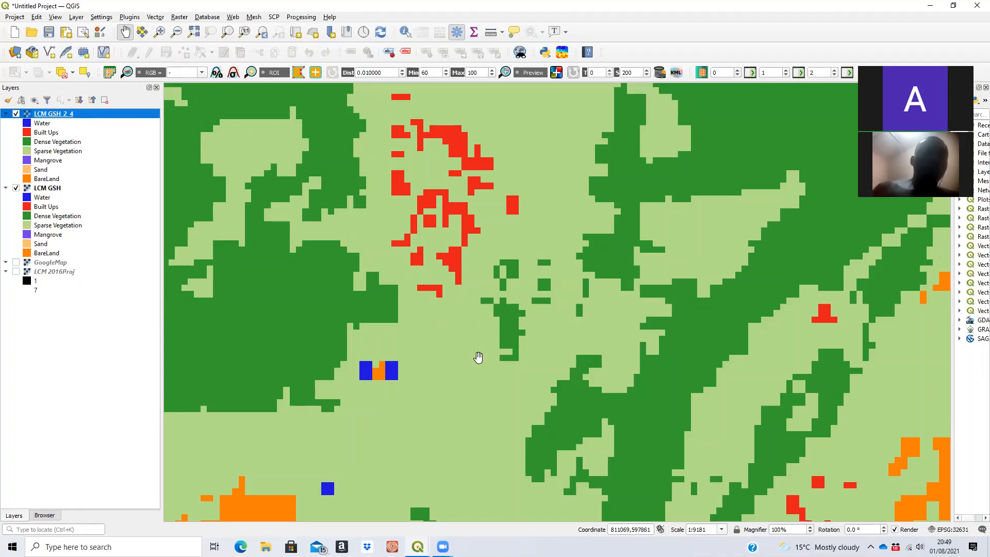
{"action": "left_click", "coordinate": [16, 113]}
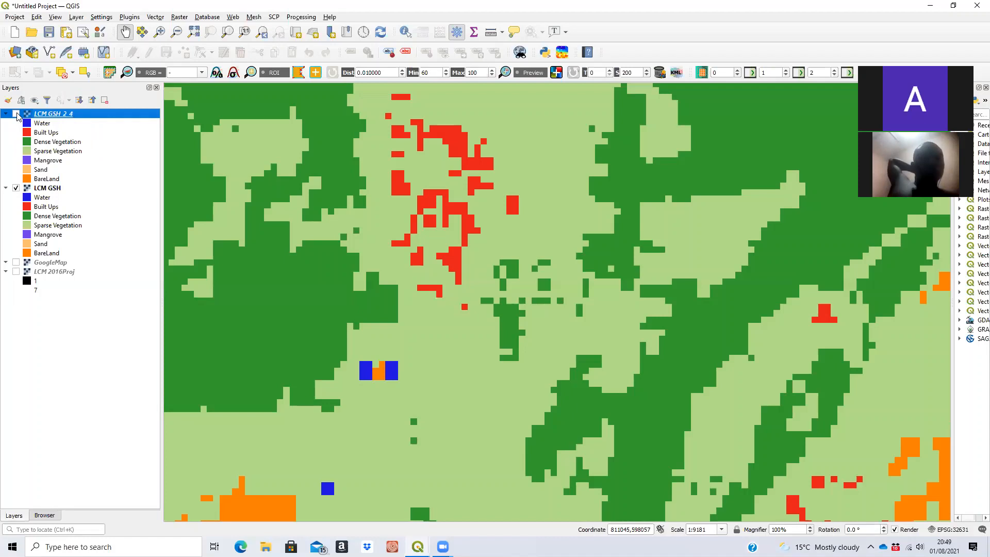
{"action": "left_click", "coordinate": [16, 113]}
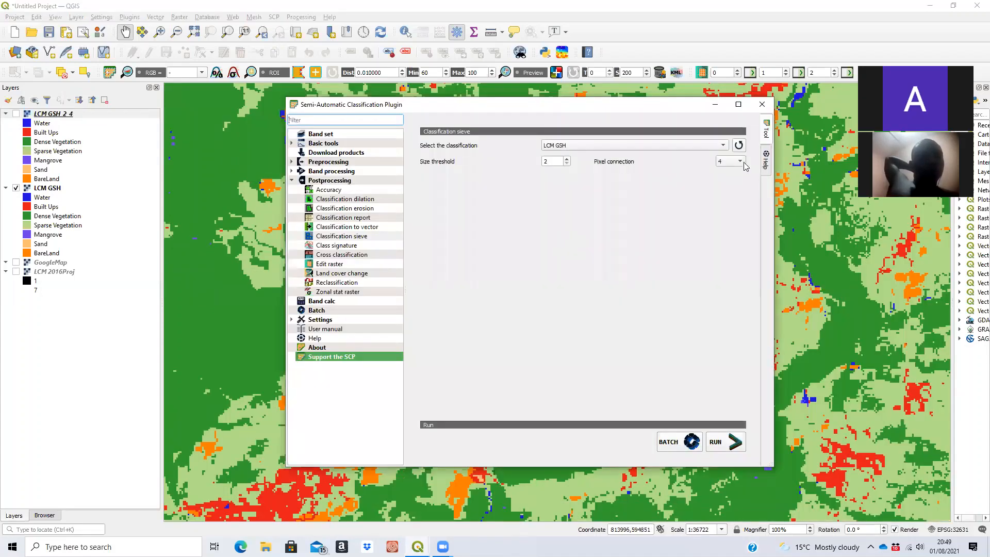
Step: Switch Pixel connection to 8, run the sieve and save it as LCM GSH_2_8
{"action": "left_click", "coordinate": [740, 160]}
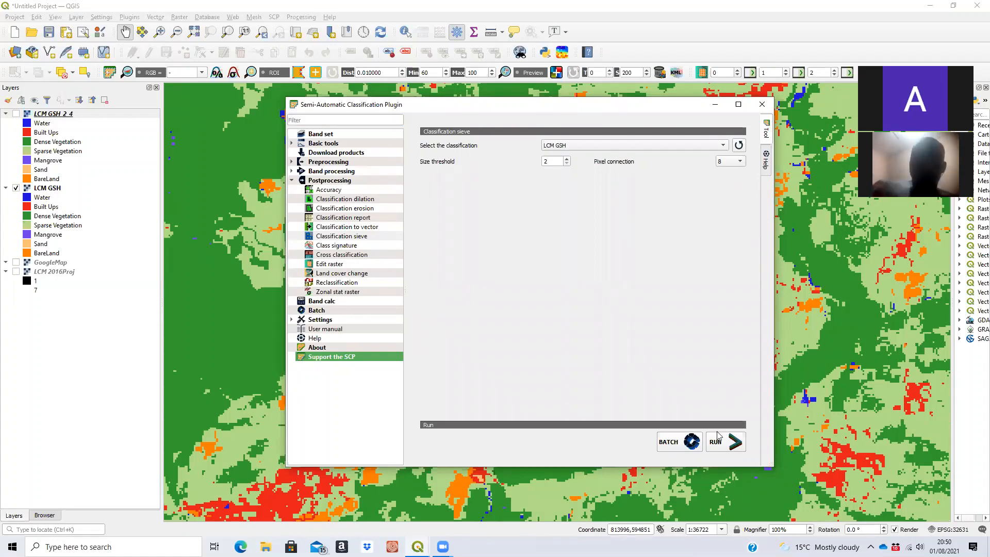
{"action": "left_click", "coordinate": [724, 442]}
{"action": "type", "text": "LCM GSH_2_8"}
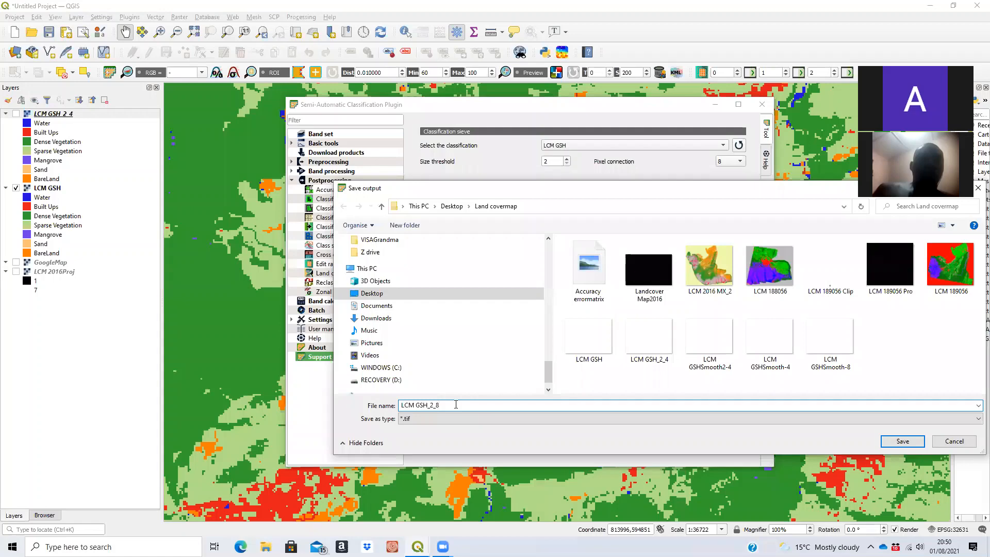
{"action": "left_click", "coordinate": [902, 440]}
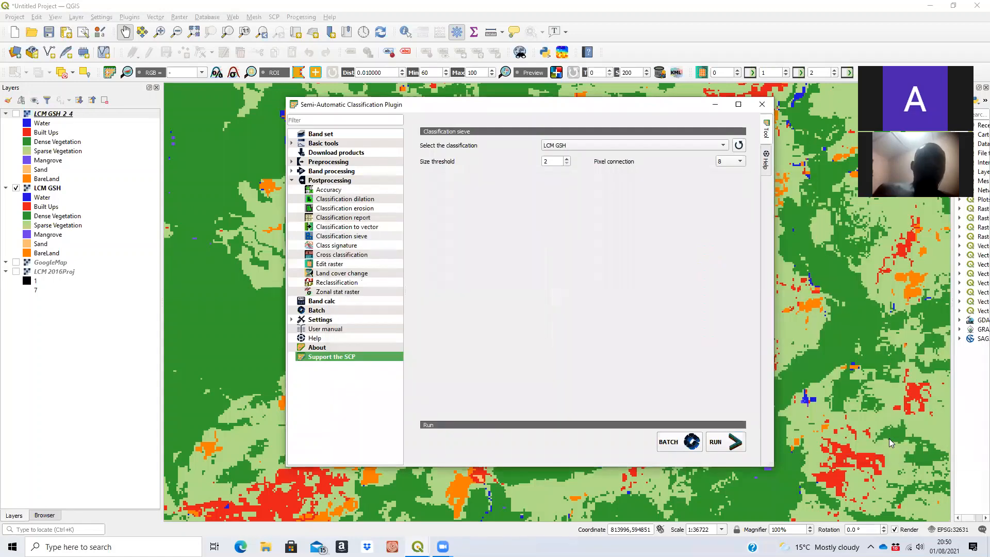
{"action": "left_click", "coordinate": [342, 235]}
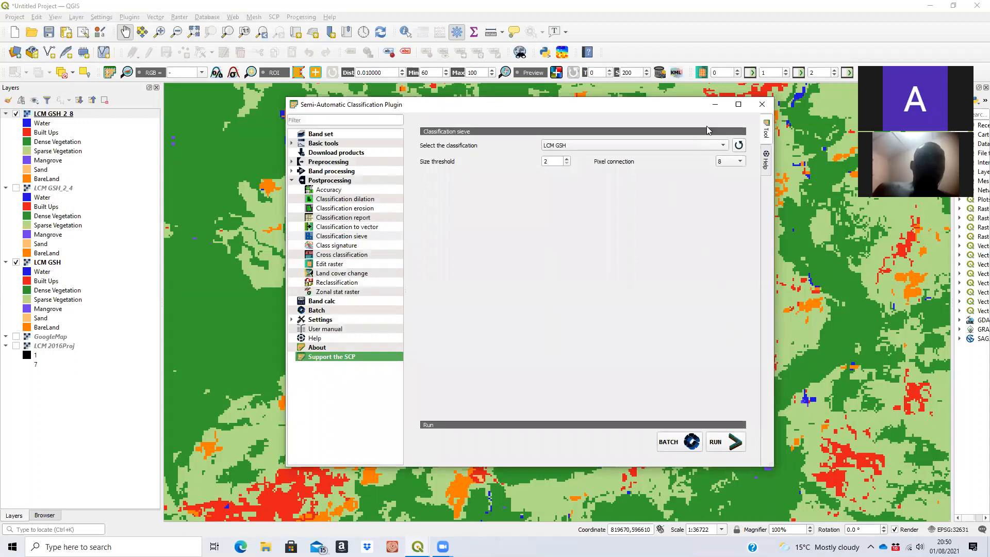
Step: Minimize the SCP window and toggle the LCM GSH_2_8 and LCM GSH_2_4 layers to compare
{"action": "left_click", "coordinate": [761, 104]}
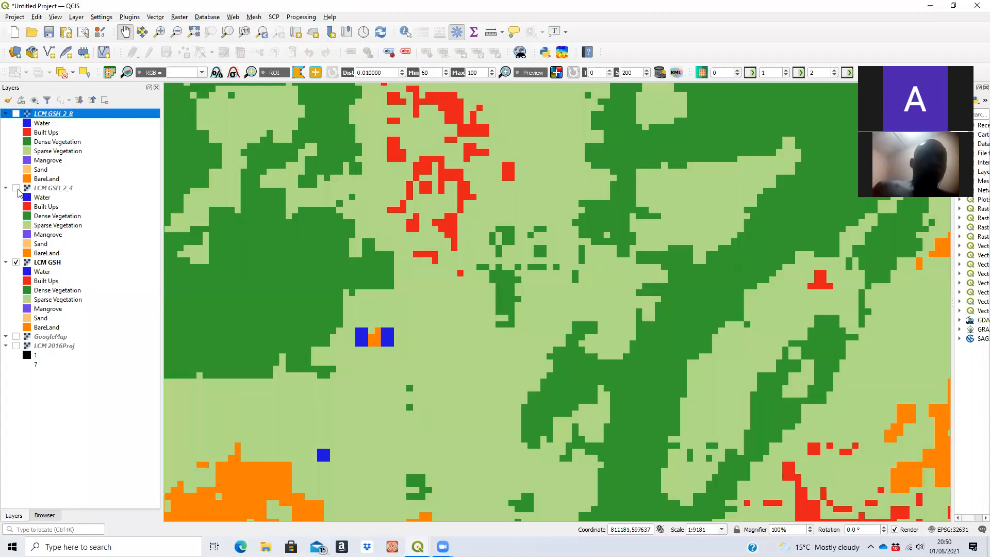
{"action": "left_click", "coordinate": [15, 188]}
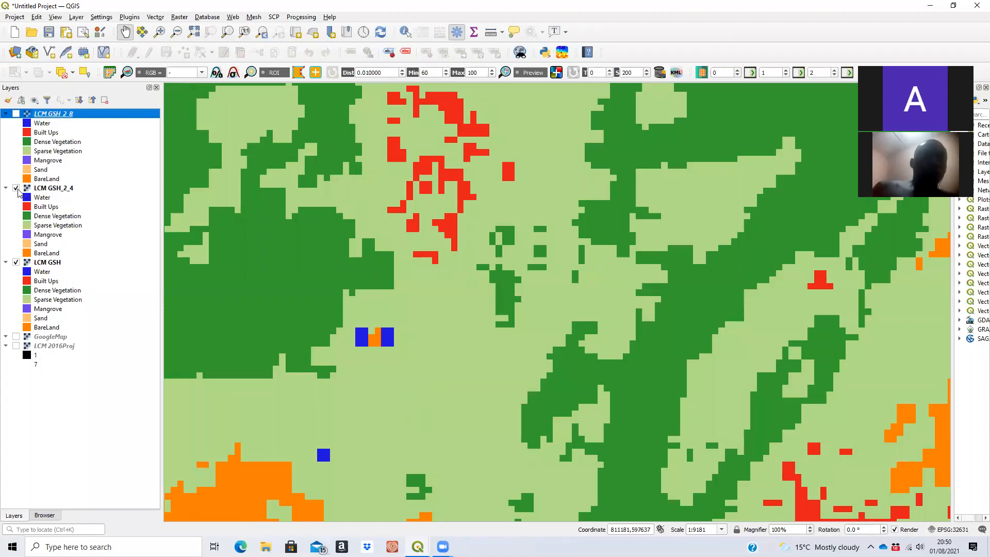
{"action": "left_click", "coordinate": [14, 187]}
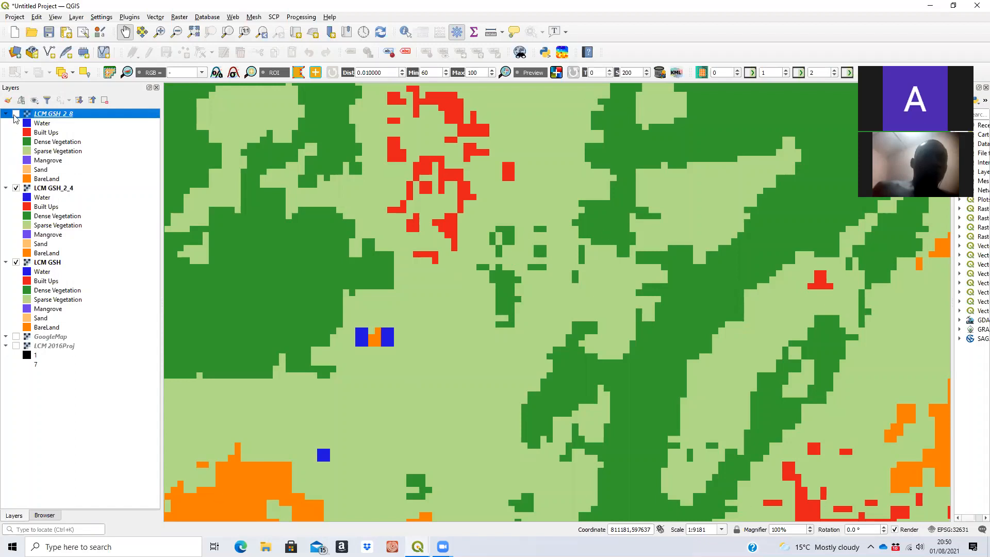
{"action": "left_click", "coordinate": [15, 114]}
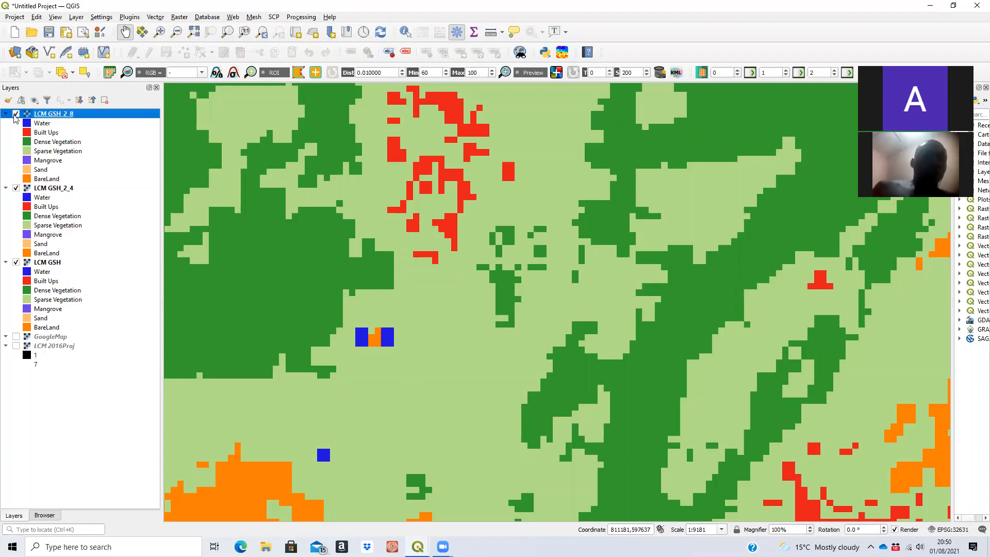
{"action": "left_click", "coordinate": [14, 188]}
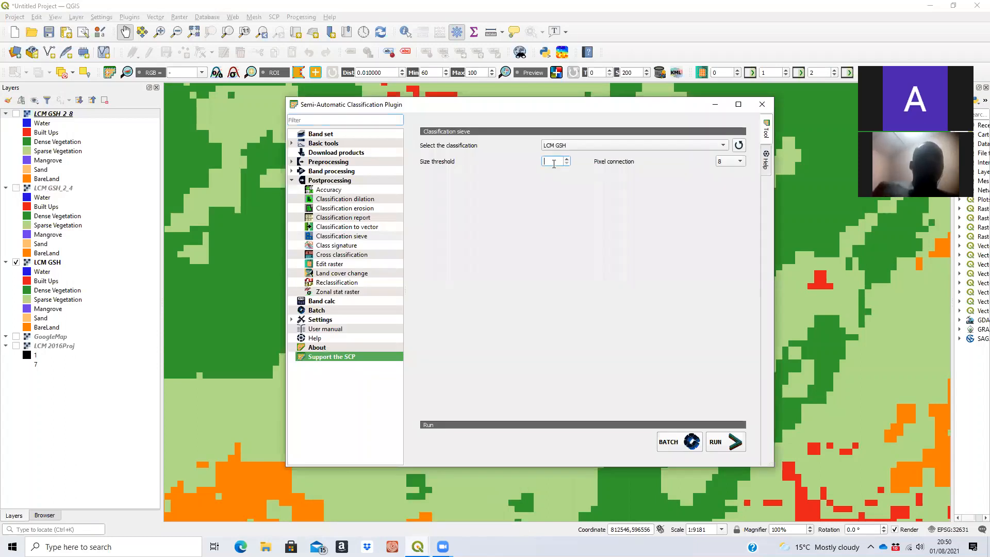
Step: Set Size threshold to 9, run the sieve and save the output as LCM GSH_9_4
{"action": "type", "text": "9"}
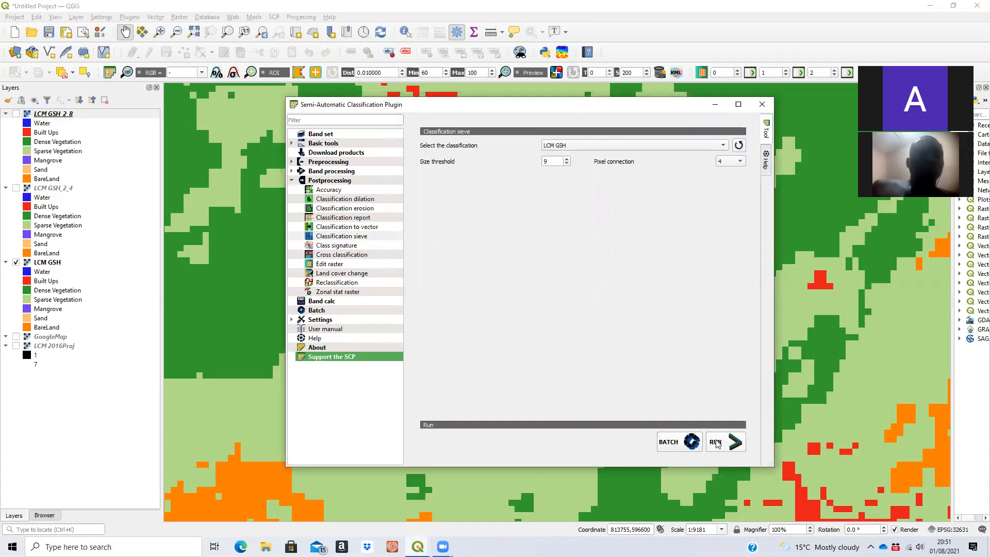
{"action": "left_click", "coordinate": [722, 441]}
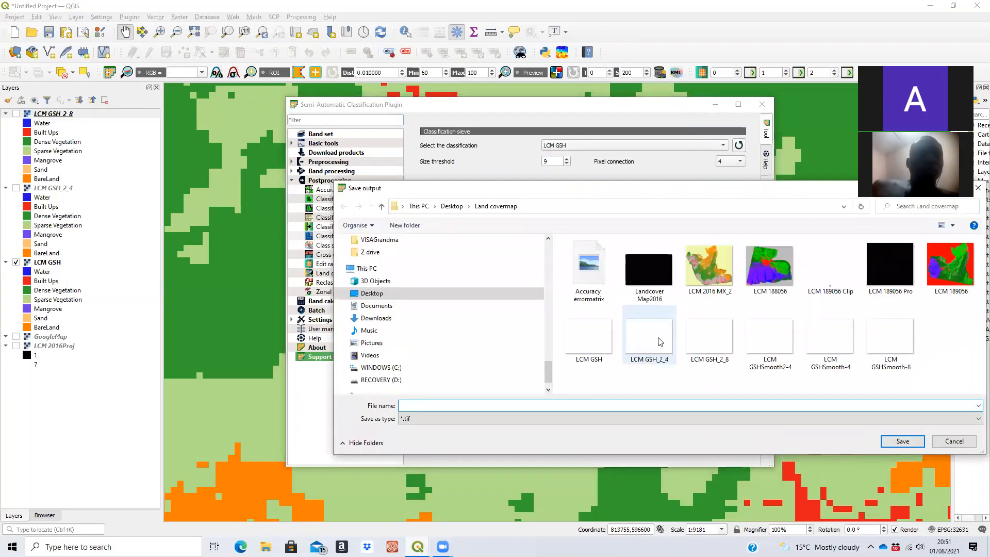
{"action": "left_click", "coordinate": [648, 335]}
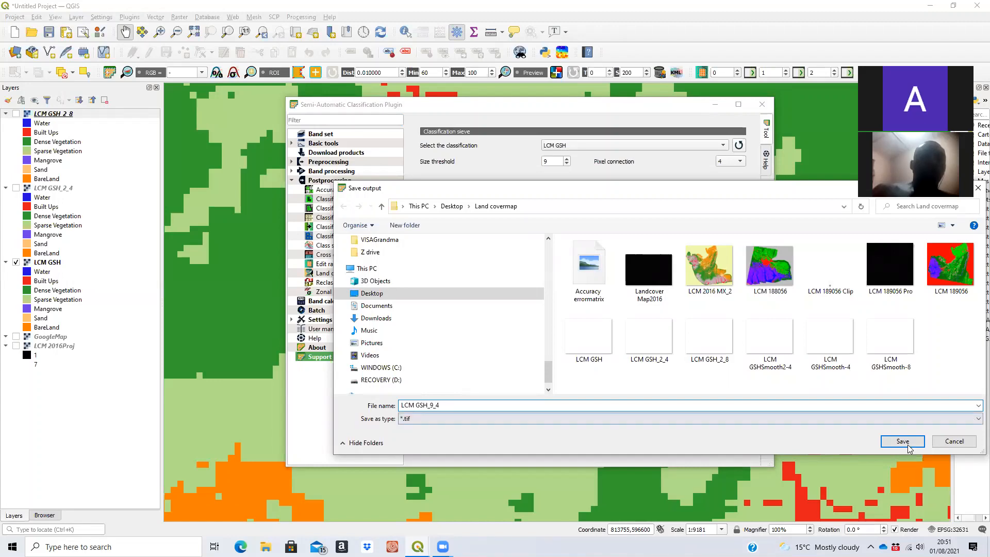
{"action": "left_click", "coordinate": [902, 441]}
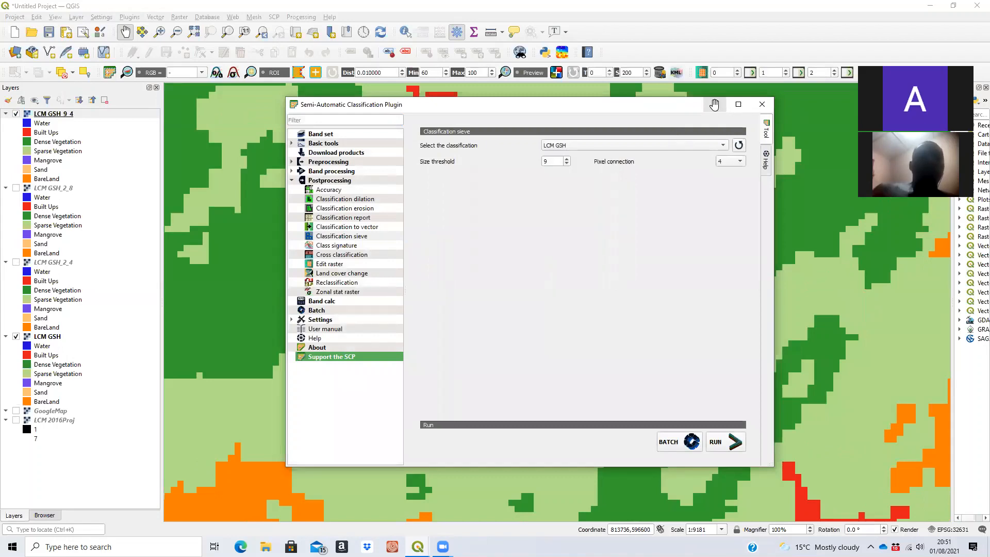
{"action": "left_click", "coordinate": [762, 104]}
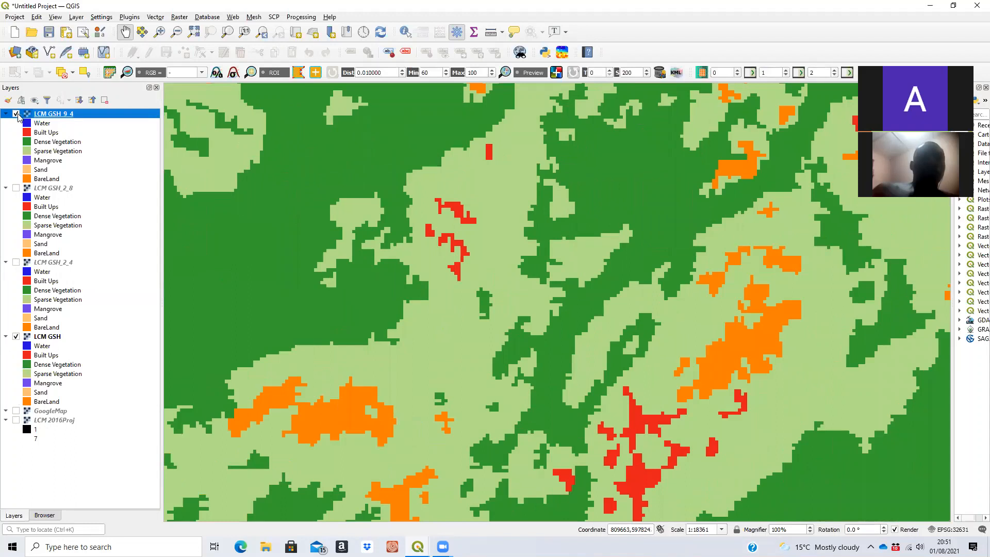
Step: Toggle LCM GSH_9_4 against LCM GSH and briefly open its Layer Properties
{"action": "left_click", "coordinate": [16, 113]}
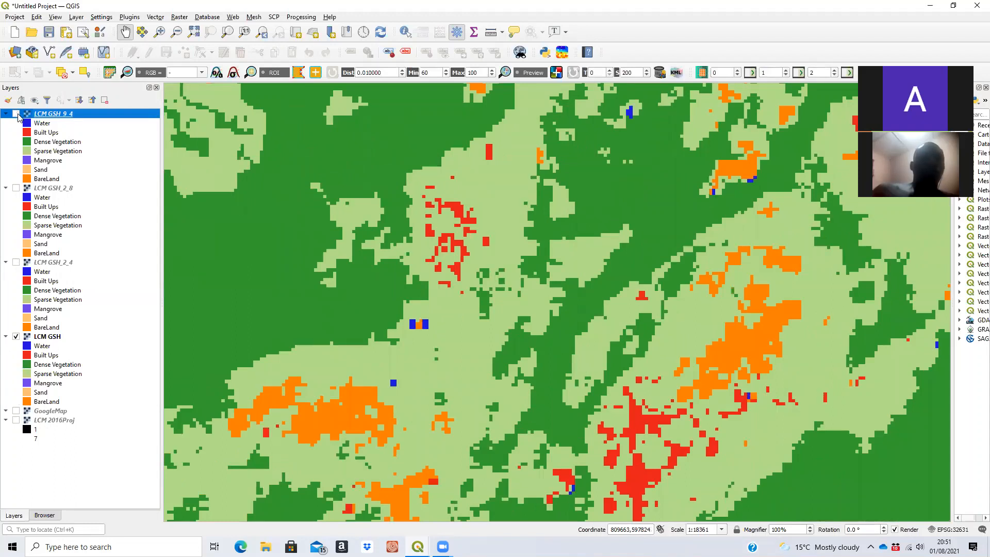
{"action": "left_click", "coordinate": [16, 113]}
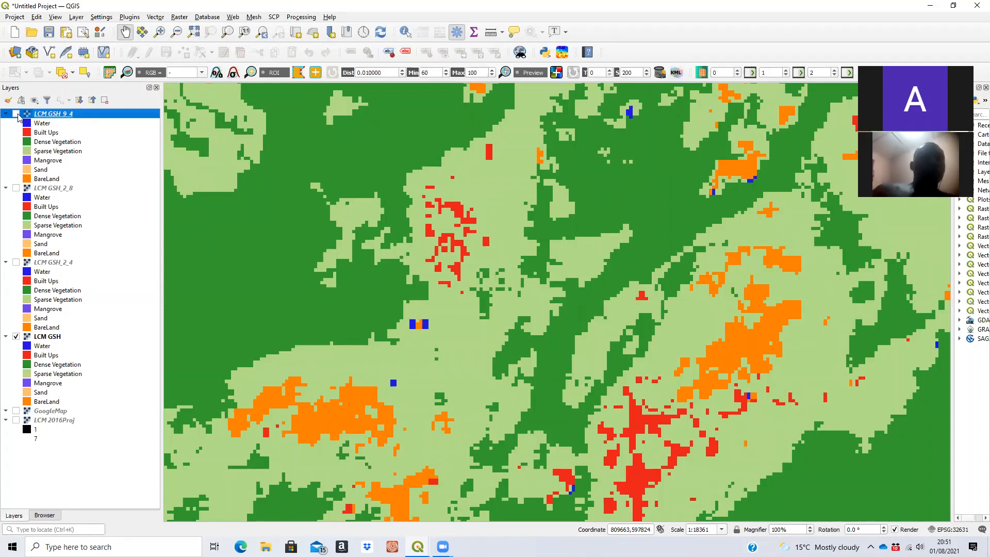
{"action": "left_click", "coordinate": [15, 114]}
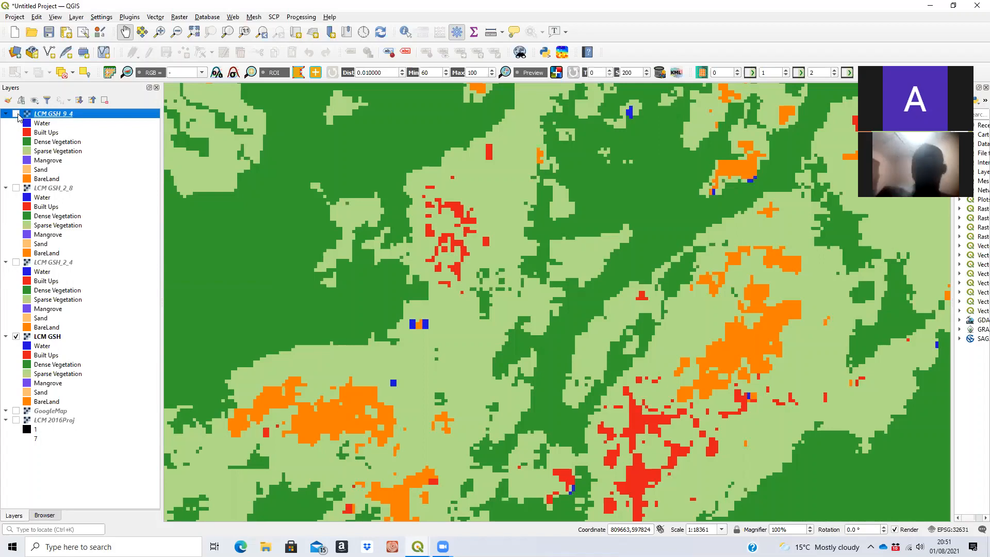
{"action": "double_click", "coordinate": [54, 114]}
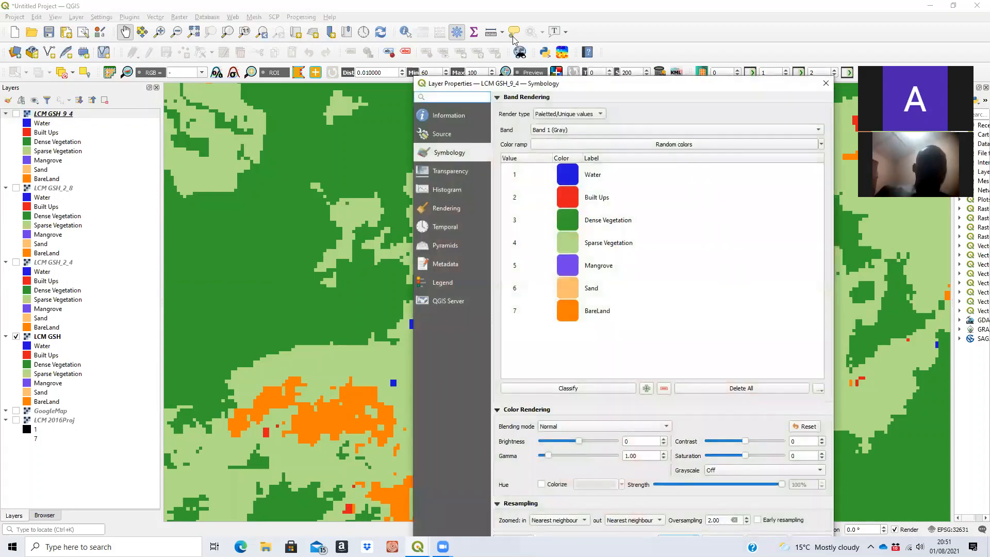
{"action": "left_click", "coordinate": [825, 82]}
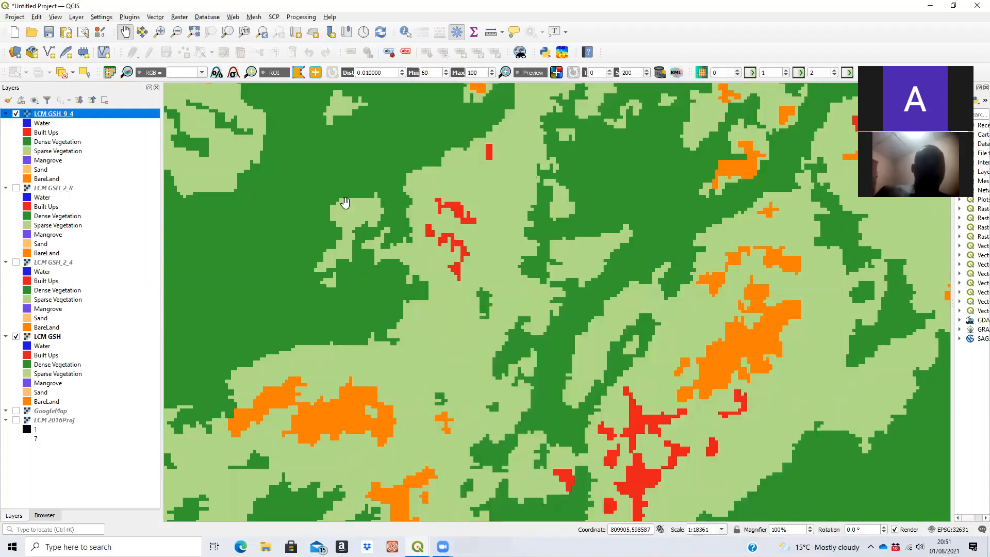
{"action": "scroll", "scroll_direction": "down", "scroll_amount": 3}
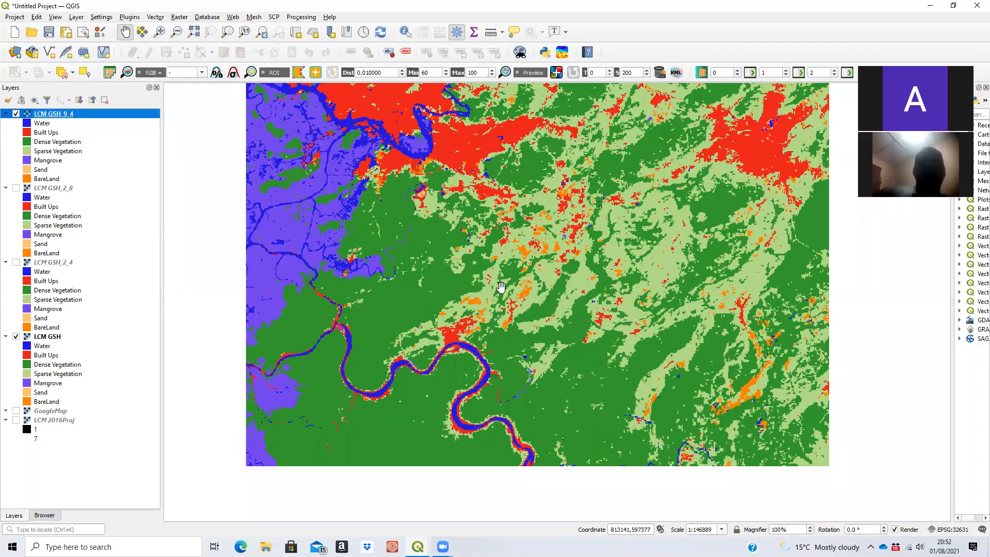
{"action": "scroll", "scroll_direction": "down", "scroll_amount": 3}
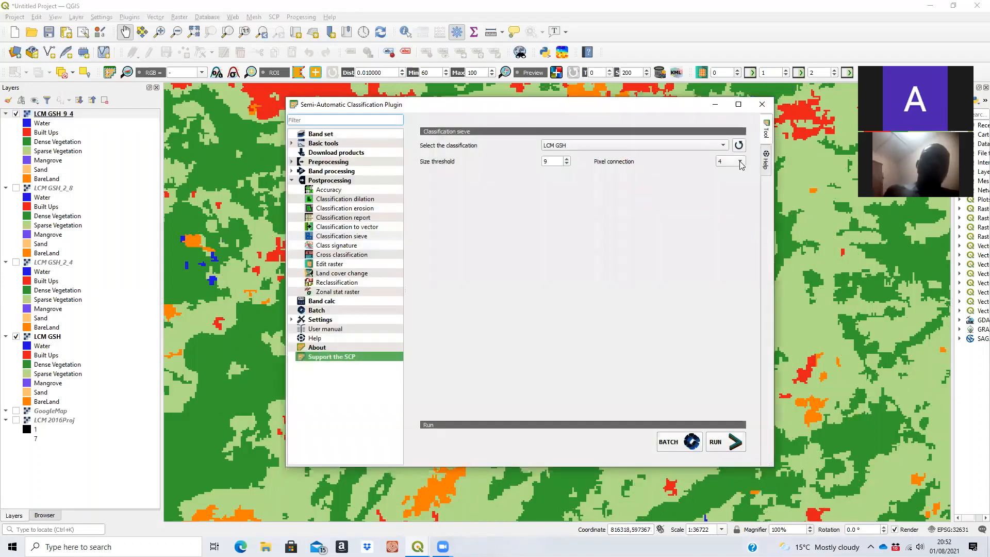
Step: Run the sieve with 8-pixel connection and save the output as LCM GSH_9_8
{"action": "left_click", "coordinate": [731, 161]}
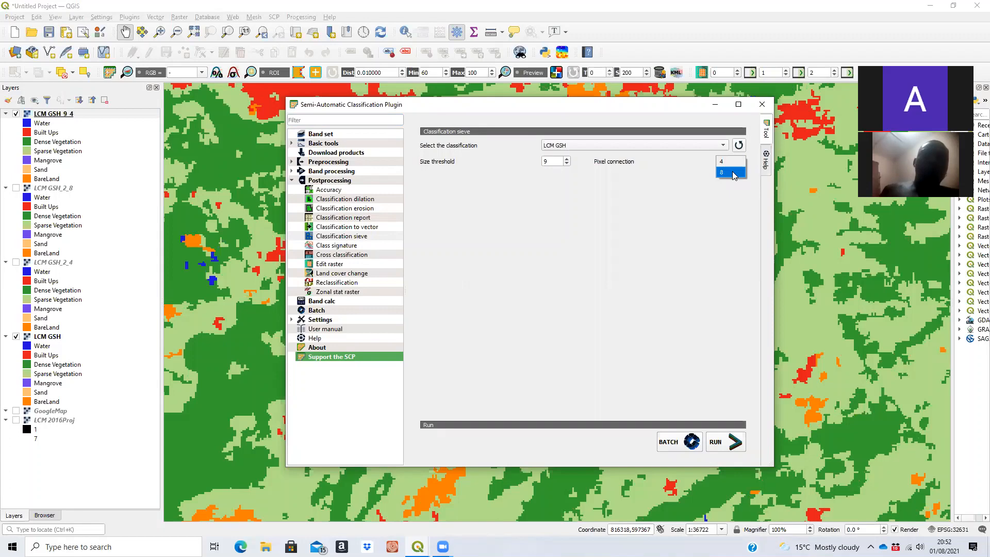
{"action": "left_click", "coordinate": [726, 172]}
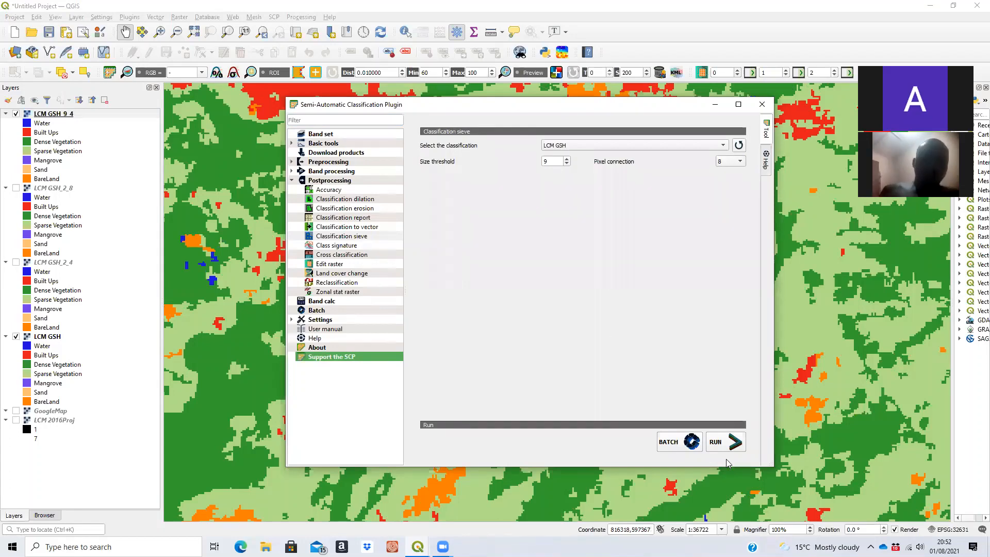
{"action": "left_click", "coordinate": [724, 441]}
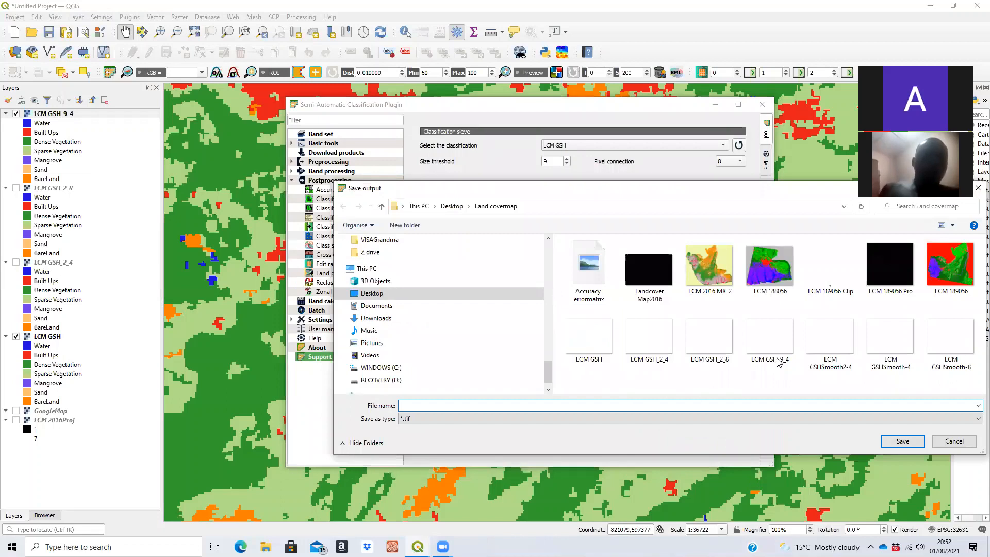
{"action": "left_click", "coordinate": [770, 332]}
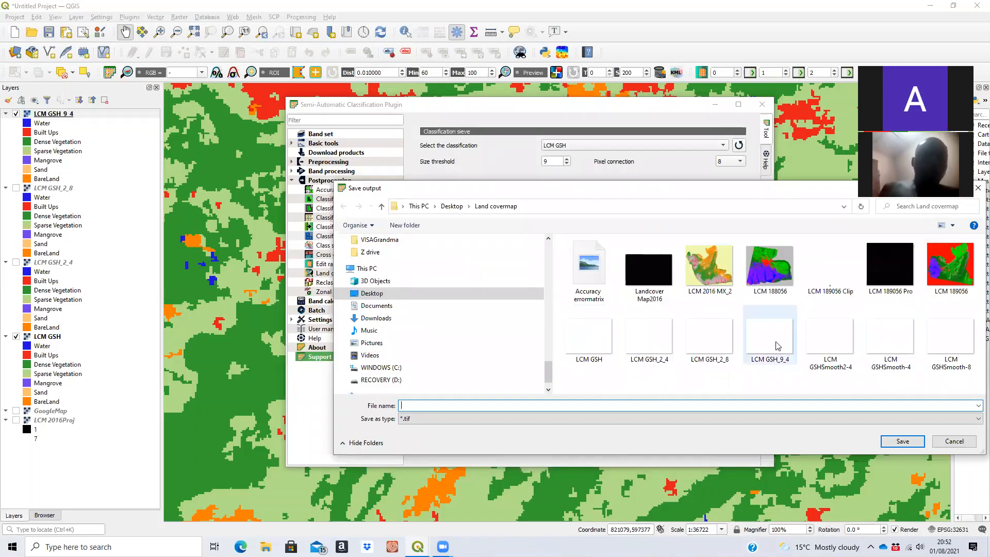
{"action": "left_click", "coordinate": [769, 335]}
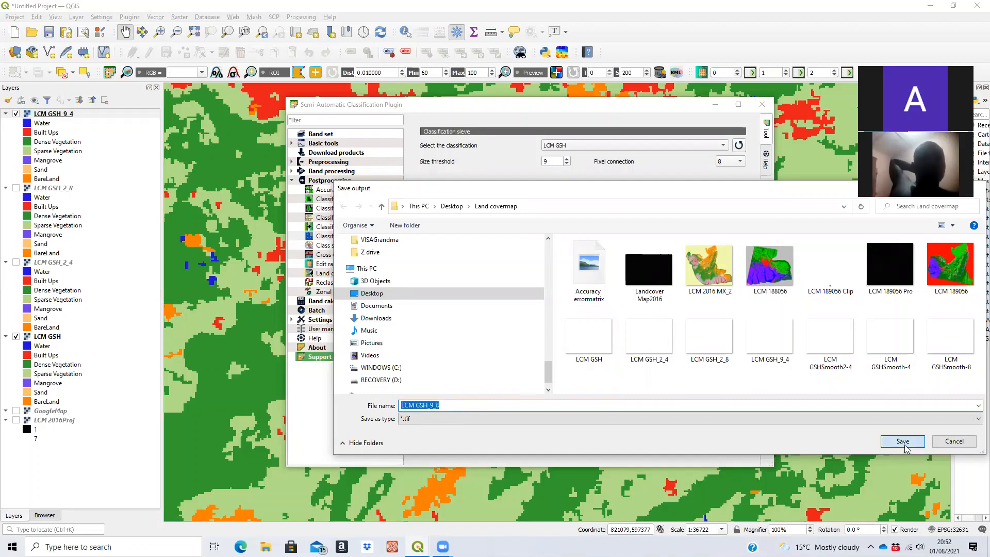
{"action": "left_click", "coordinate": [902, 441]}
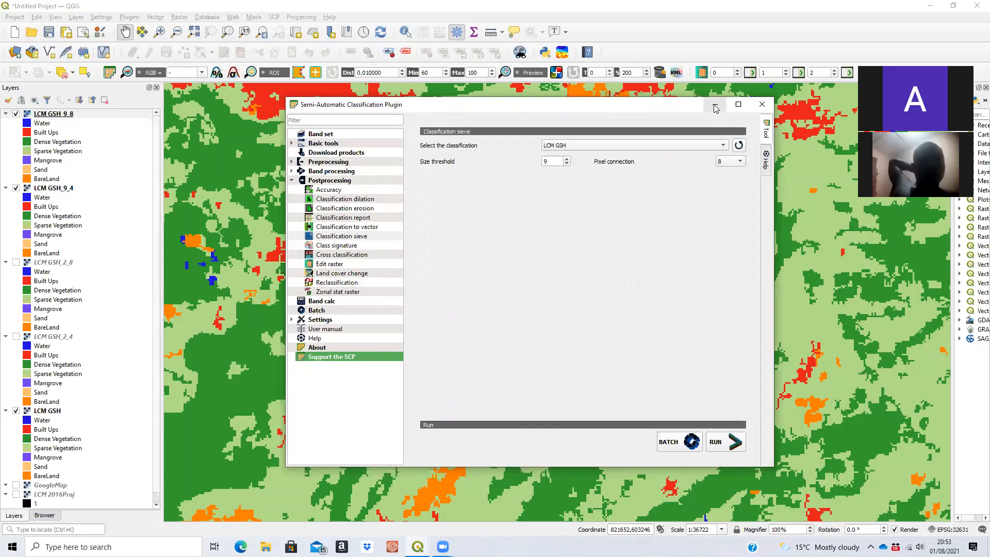
Step: Minimize the SCP window, toggle LCM GSH_9_8, and pan around to compare it with 9_4
{"action": "left_click", "coordinate": [762, 104]}
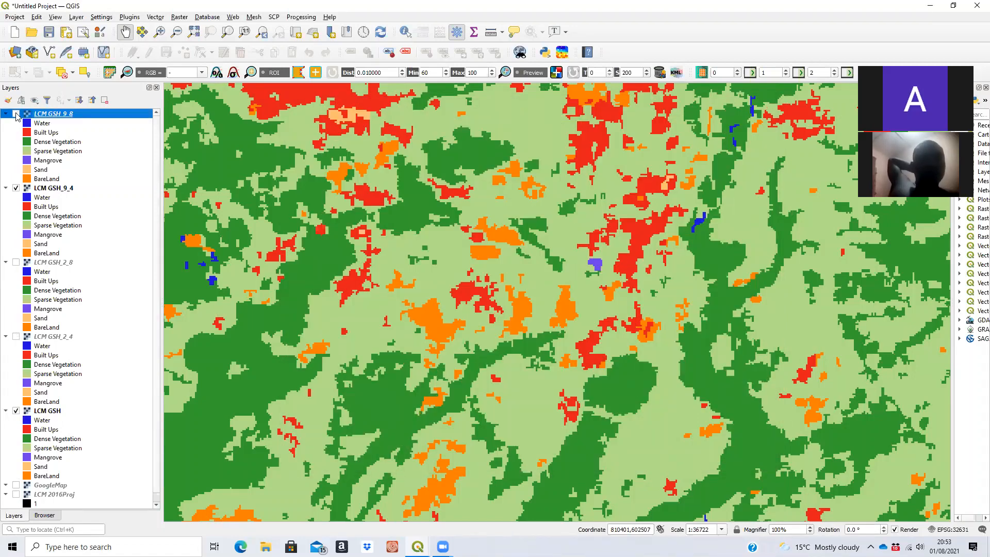
{"action": "scroll", "scroll_direction": "up", "scroll_amount": 3}
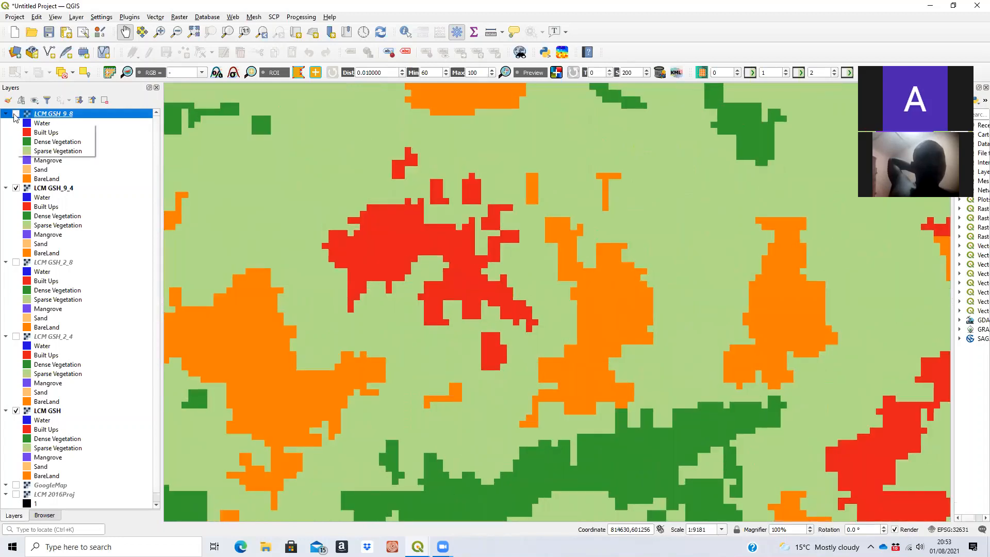
{"action": "mouse_move", "coordinate": [53, 114]}
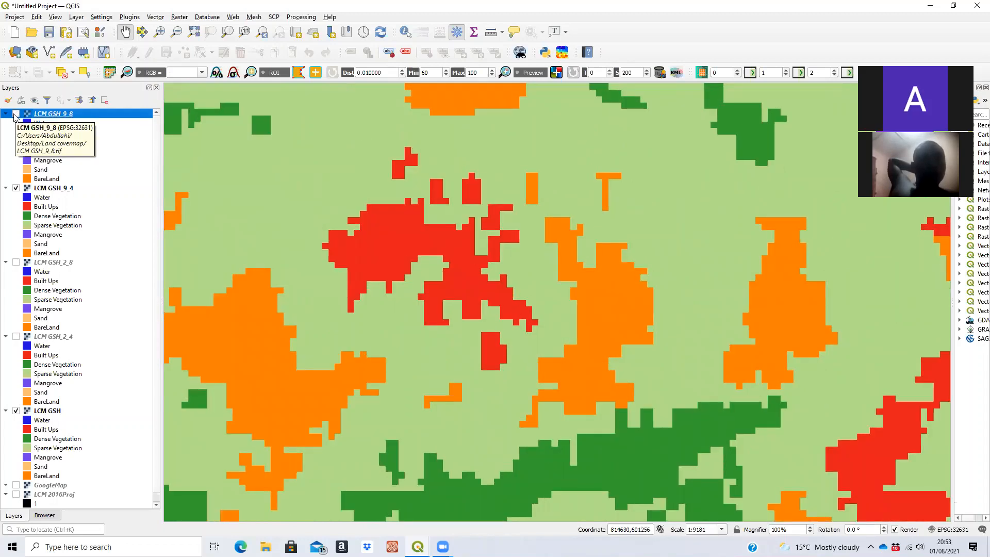
{"action": "left_click", "coordinate": [6, 114]}
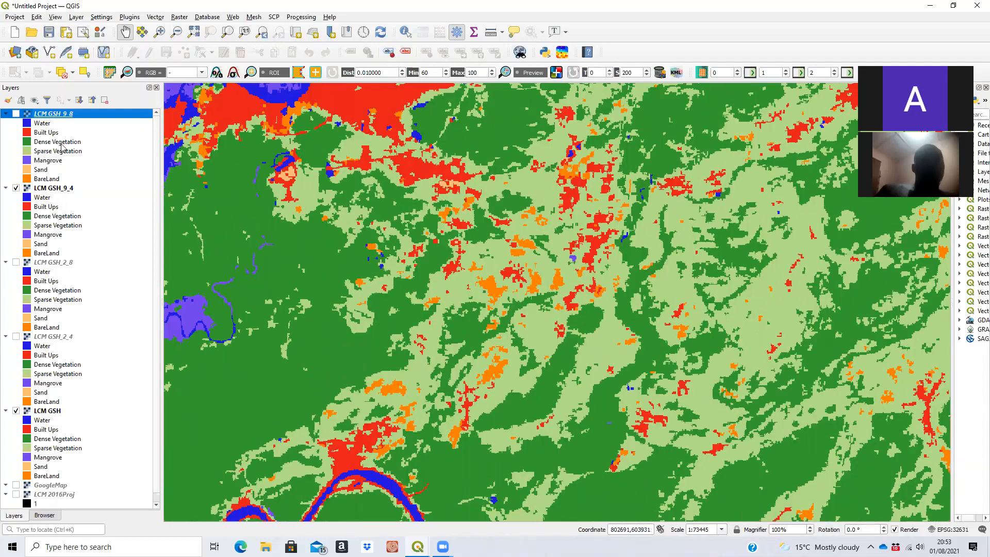
{"action": "mouse_move", "coordinate": [62, 148]}
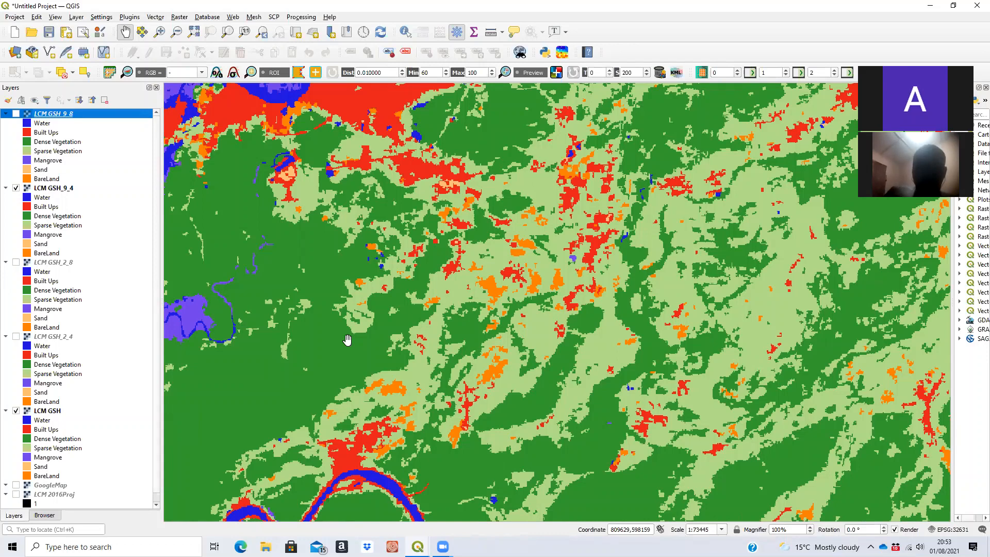
{"action": "mouse_move", "coordinate": [428, 318]}
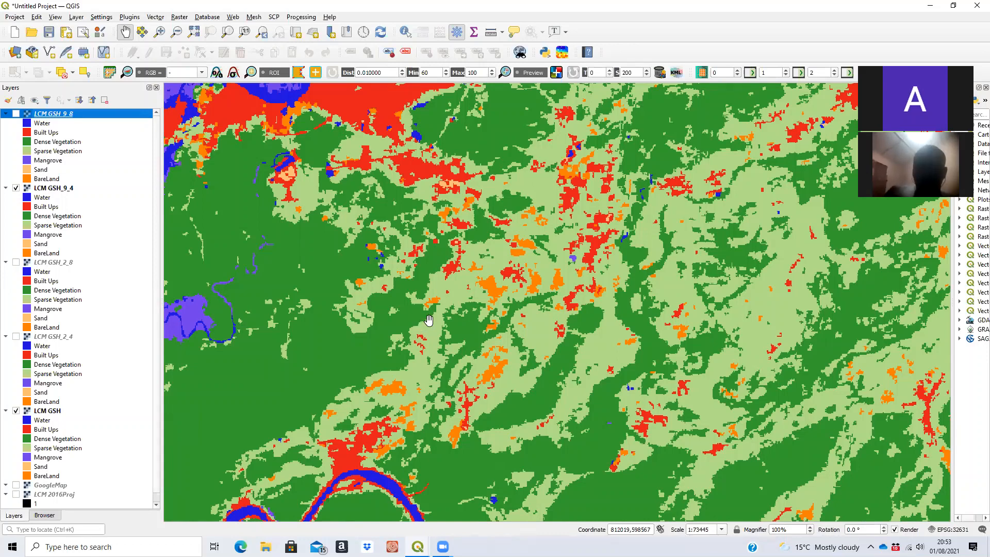
{"action": "left_click_drag", "start_coordinate": [429, 318], "coordinate": [462, 273]}
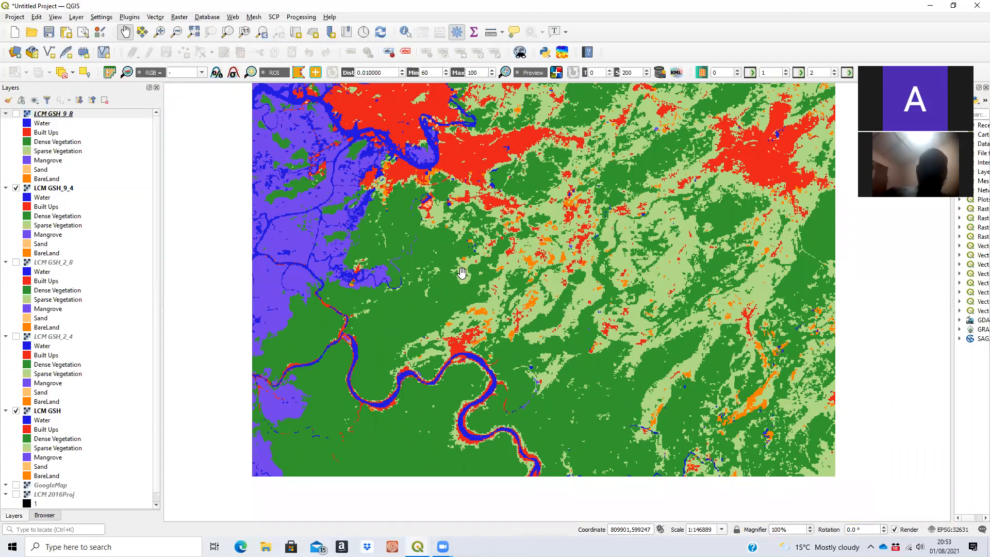
{"action": "mouse_move", "coordinate": [494, 384]}
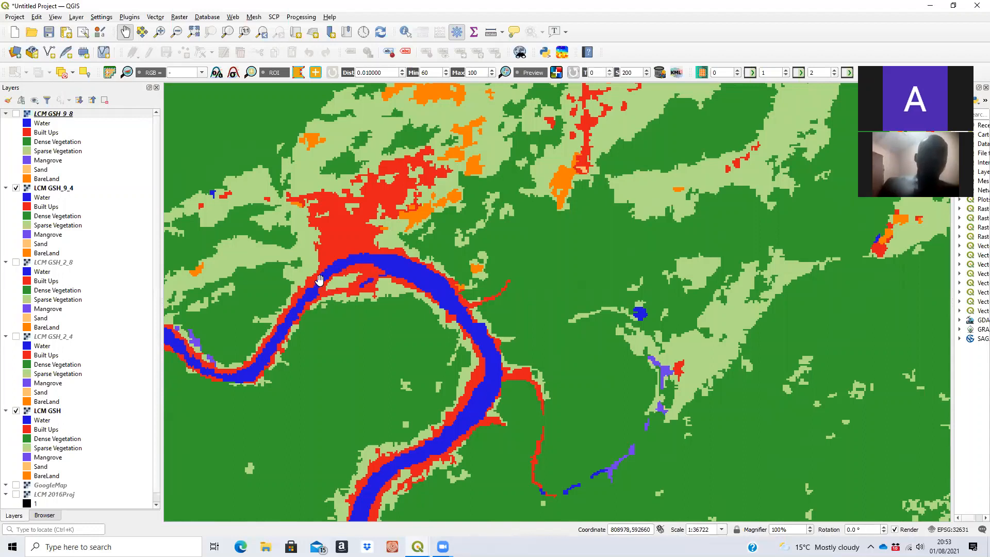
{"action": "mouse_move", "coordinate": [360, 306]}
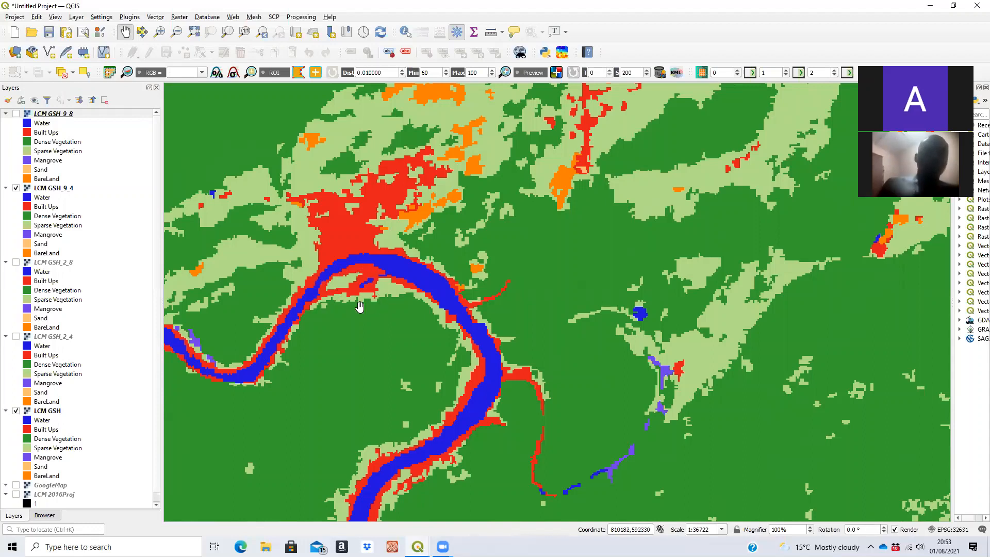
{"action": "mouse_move", "coordinate": [368, 276]}
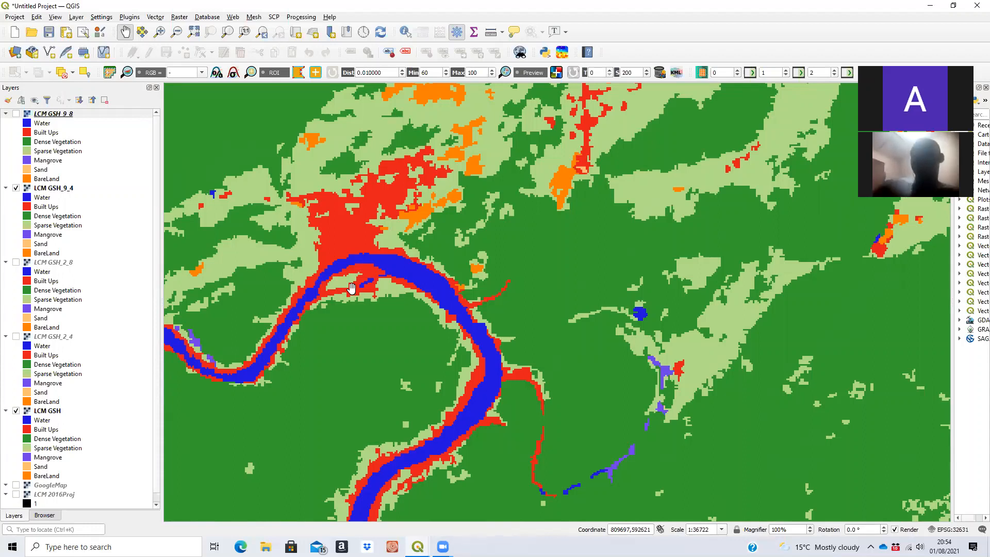
{"action": "mouse_move", "coordinate": [576, 284]}
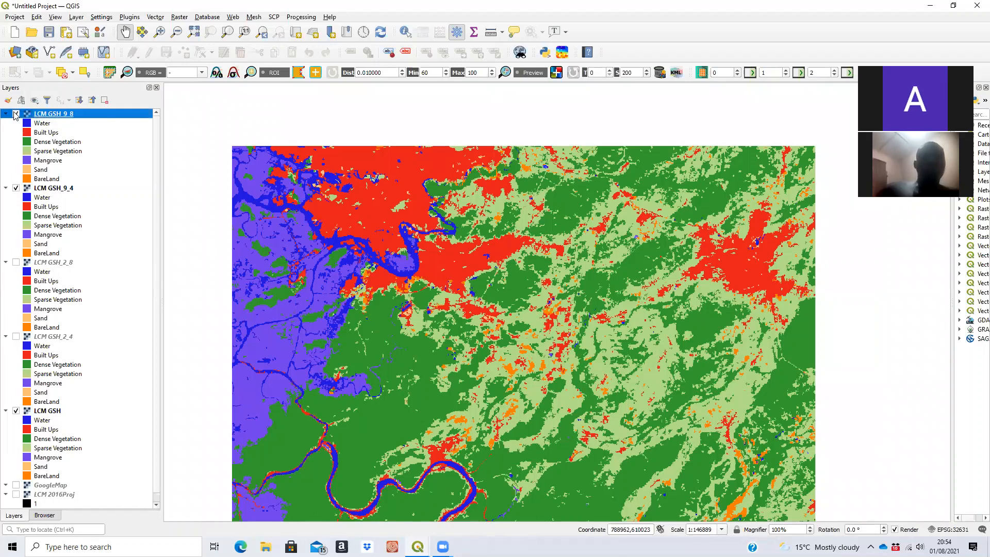
Step: Show LCM GSH_9_8, inspect its Layer Properties, then pan to view the whole area
{"action": "left_click", "coordinate": [14, 113]}
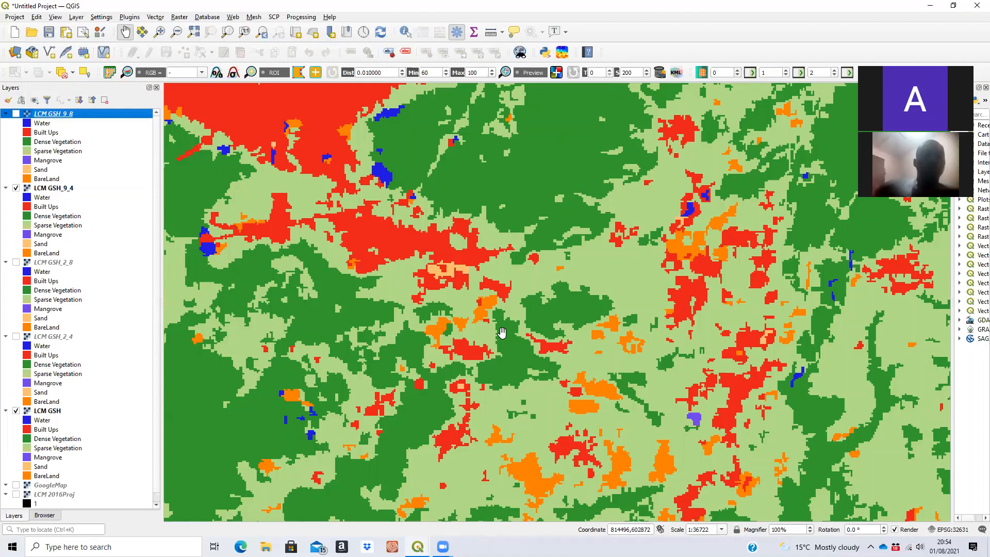
{"action": "mouse_move", "coordinate": [729, 395]}
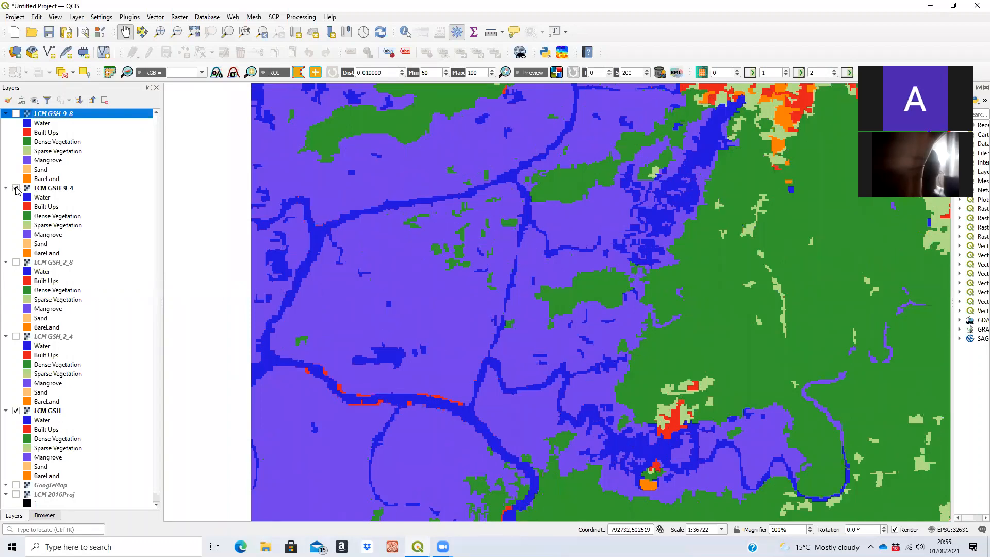
{"action": "double_click", "coordinate": [54, 113]}
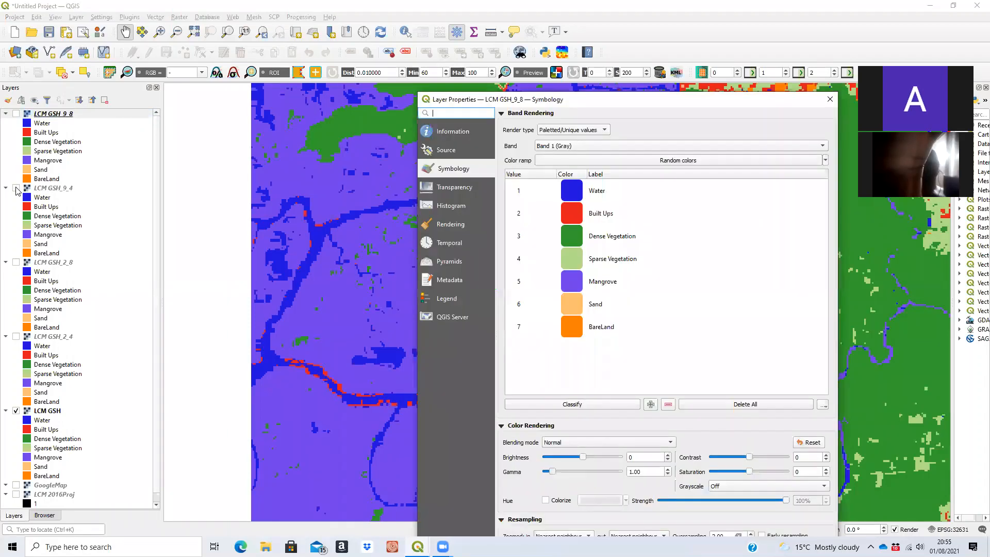
{"action": "mouse_move", "coordinate": [854, 110]}
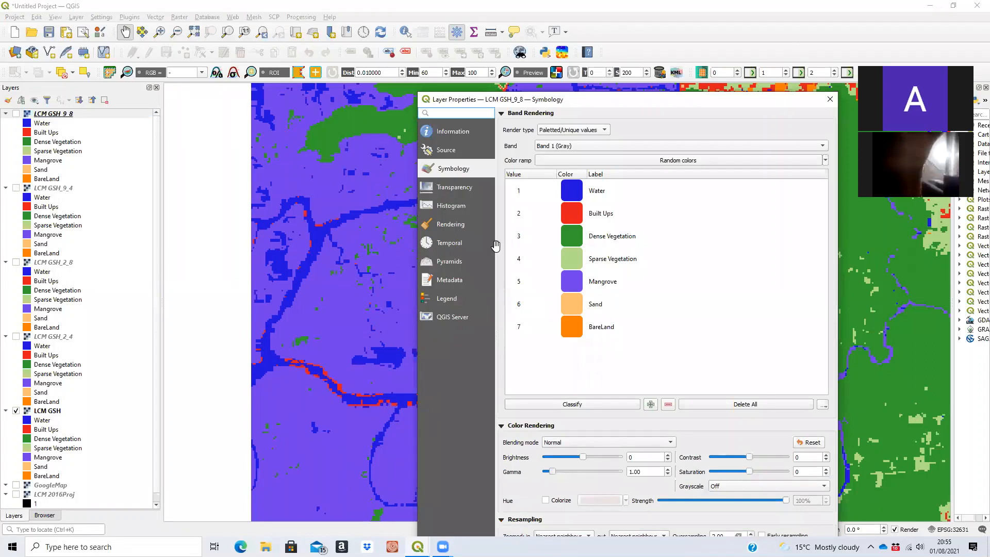
{"action": "left_click", "coordinate": [830, 99]}
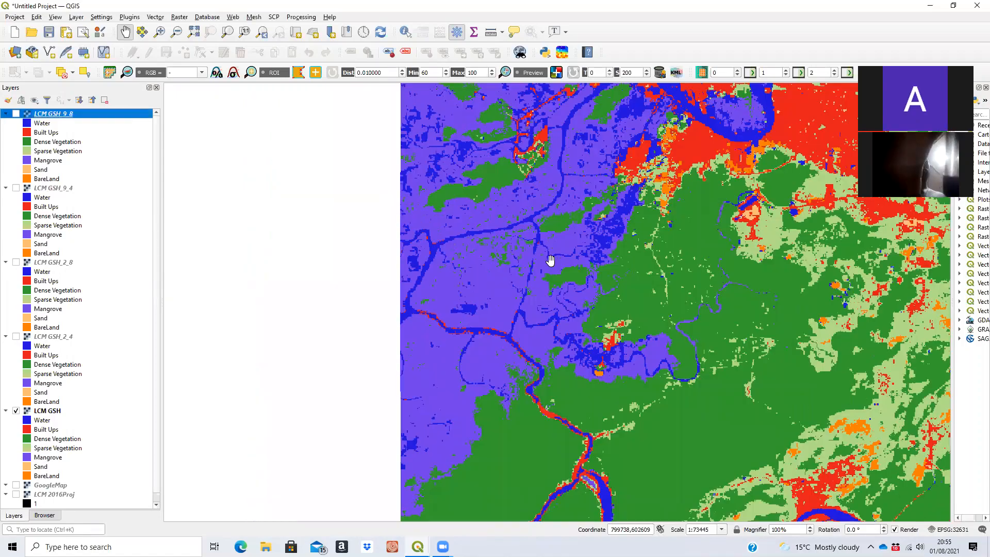
{"action": "left_click_drag", "start_coordinate": [549, 259], "coordinate": [695, 272]}
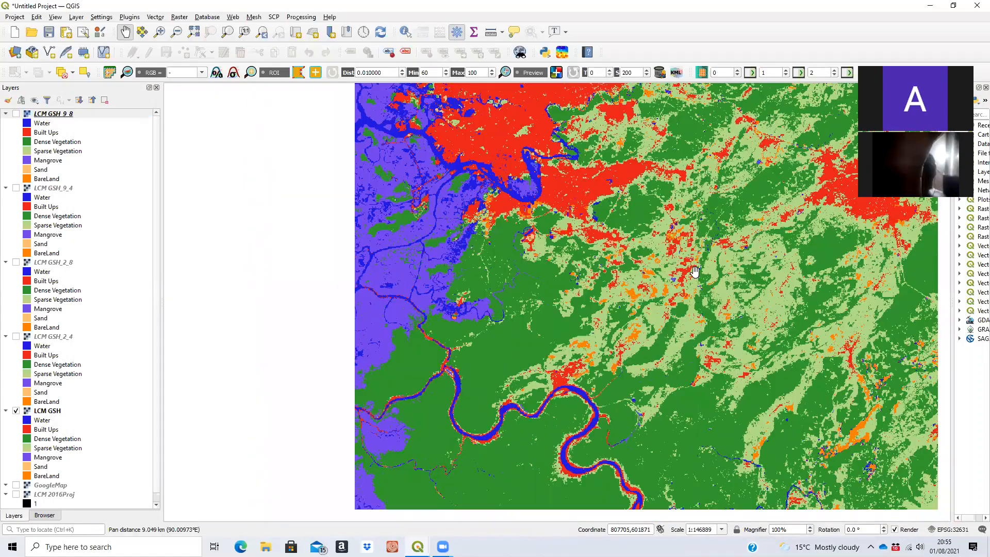